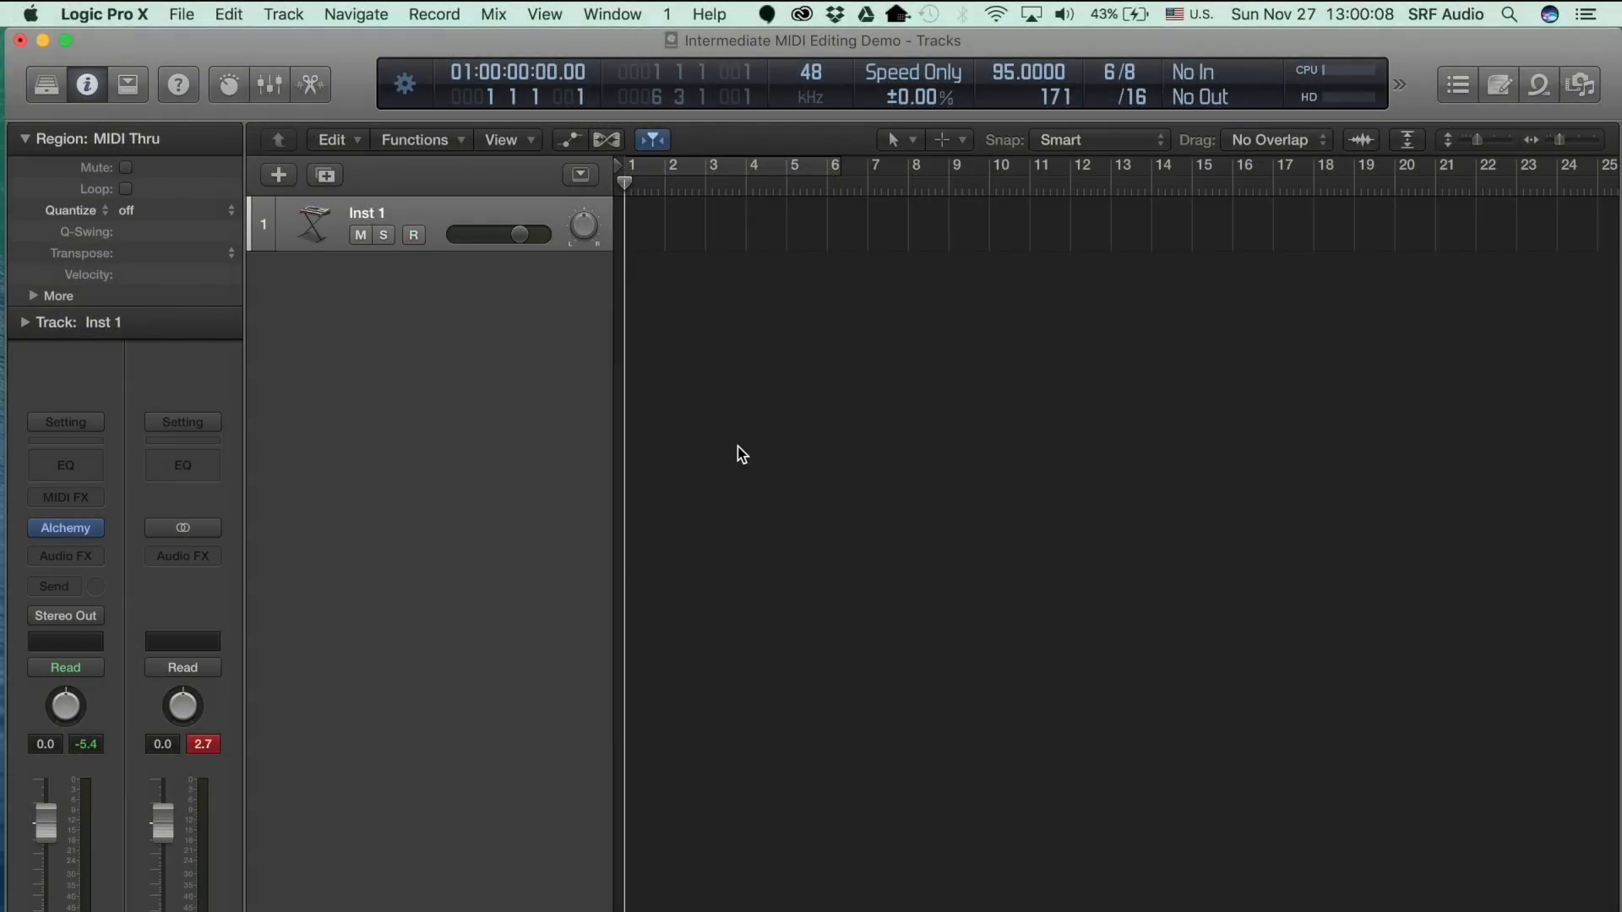
mouse_move(674, 454)
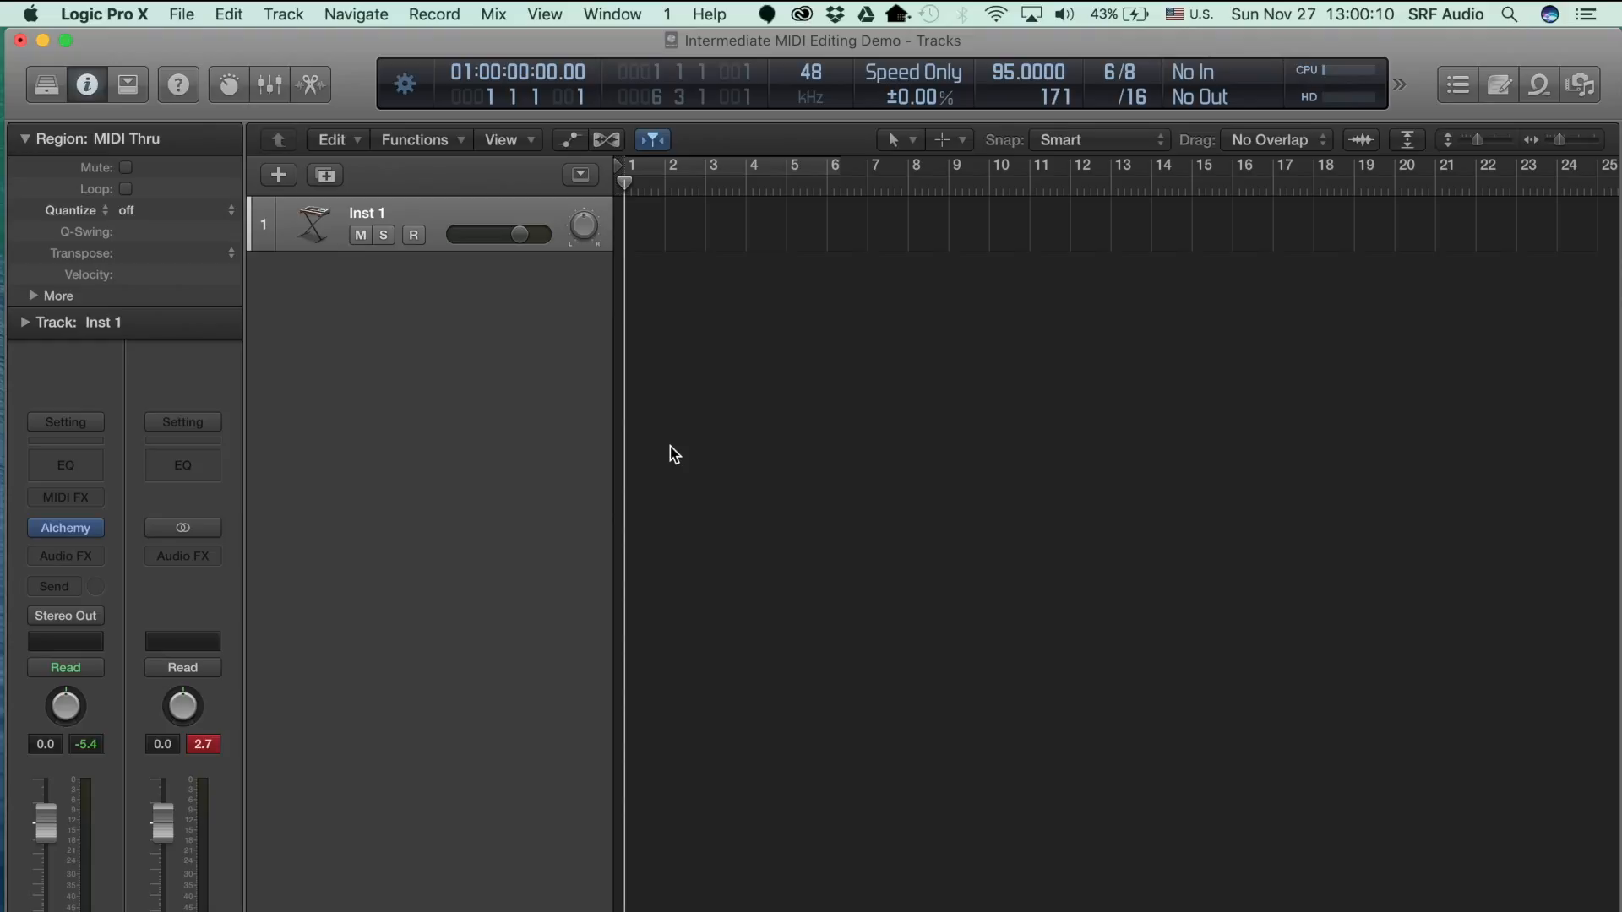
Select the Inst 1 region and show its chord notes in the lower Piano Roll pane.
click(413, 235)
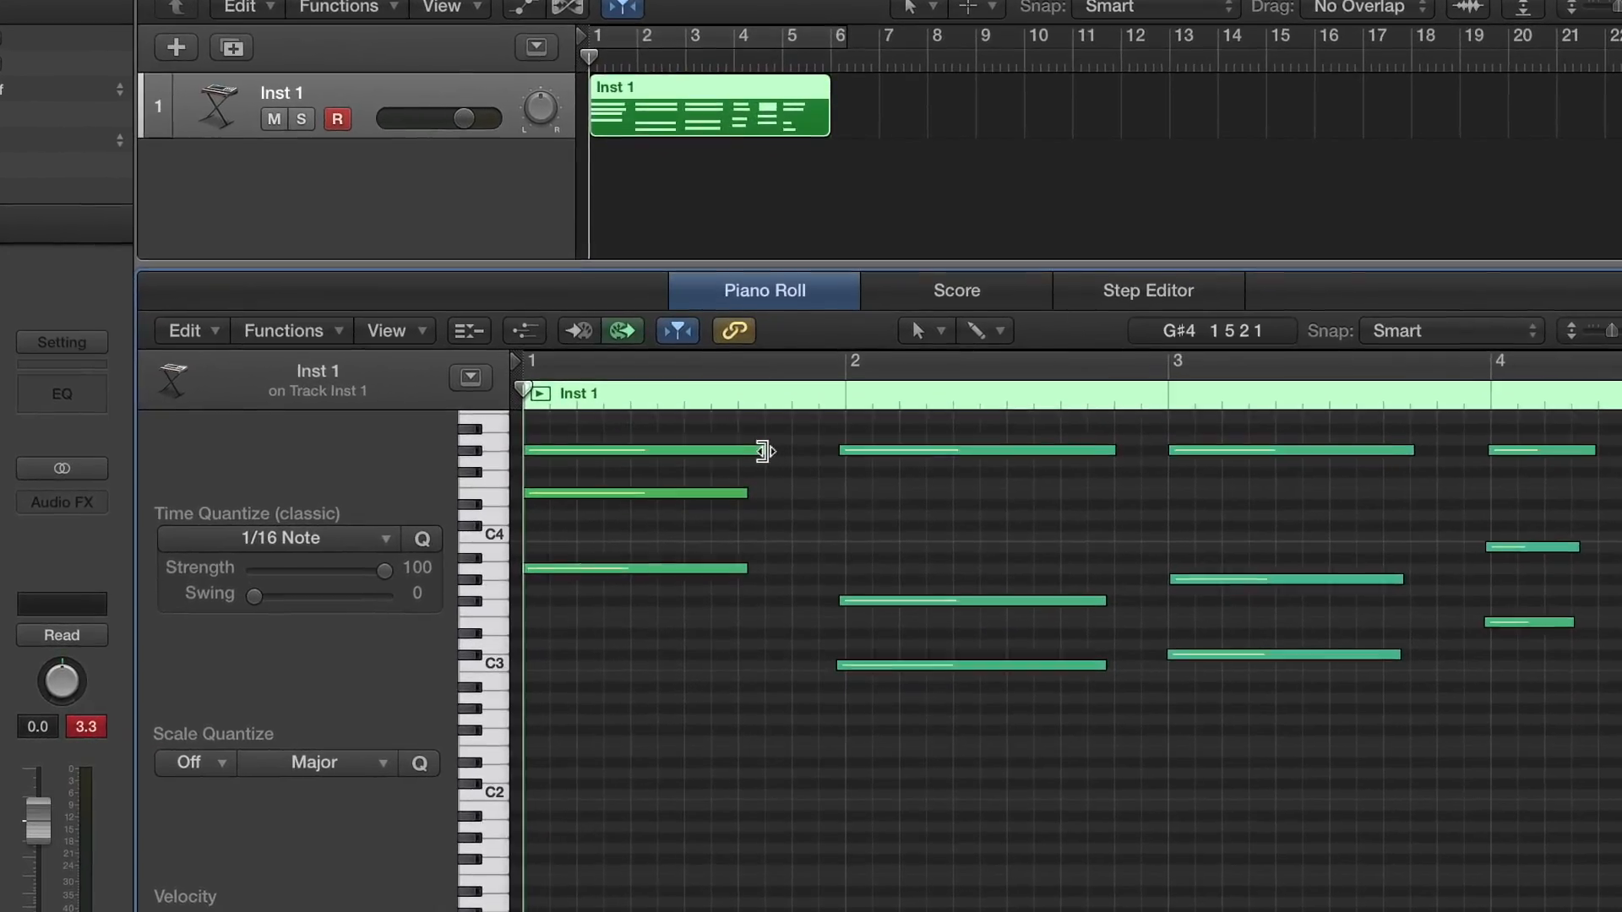
click(621, 475)
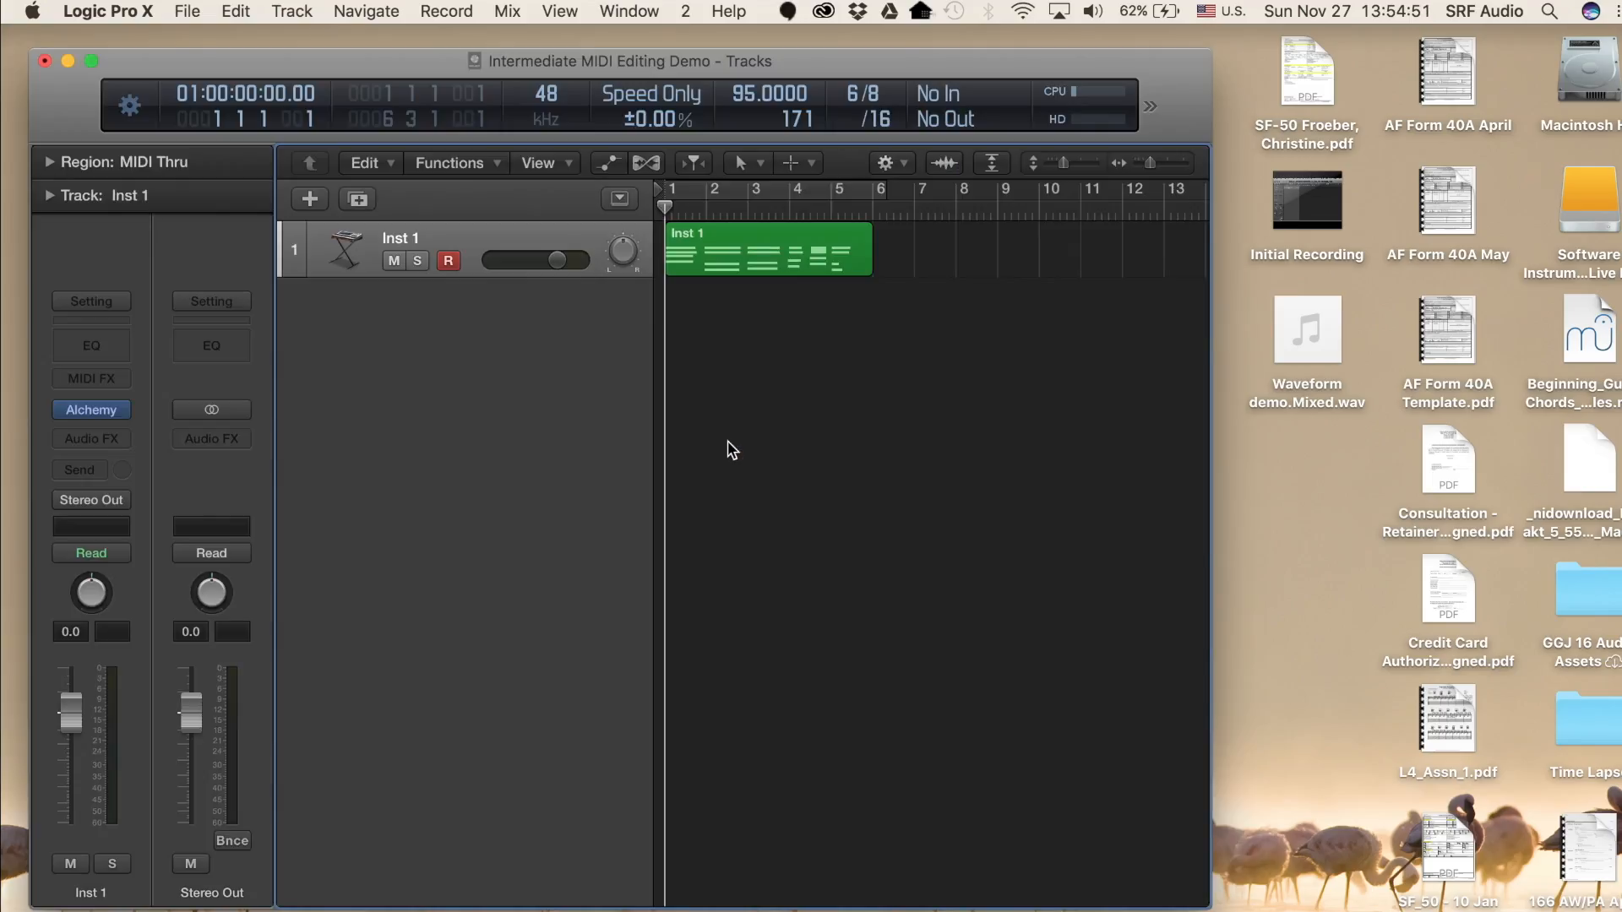
Open the selected Inst 1 region in a separate Piano Roll window from the Window menu.
click(765, 254)
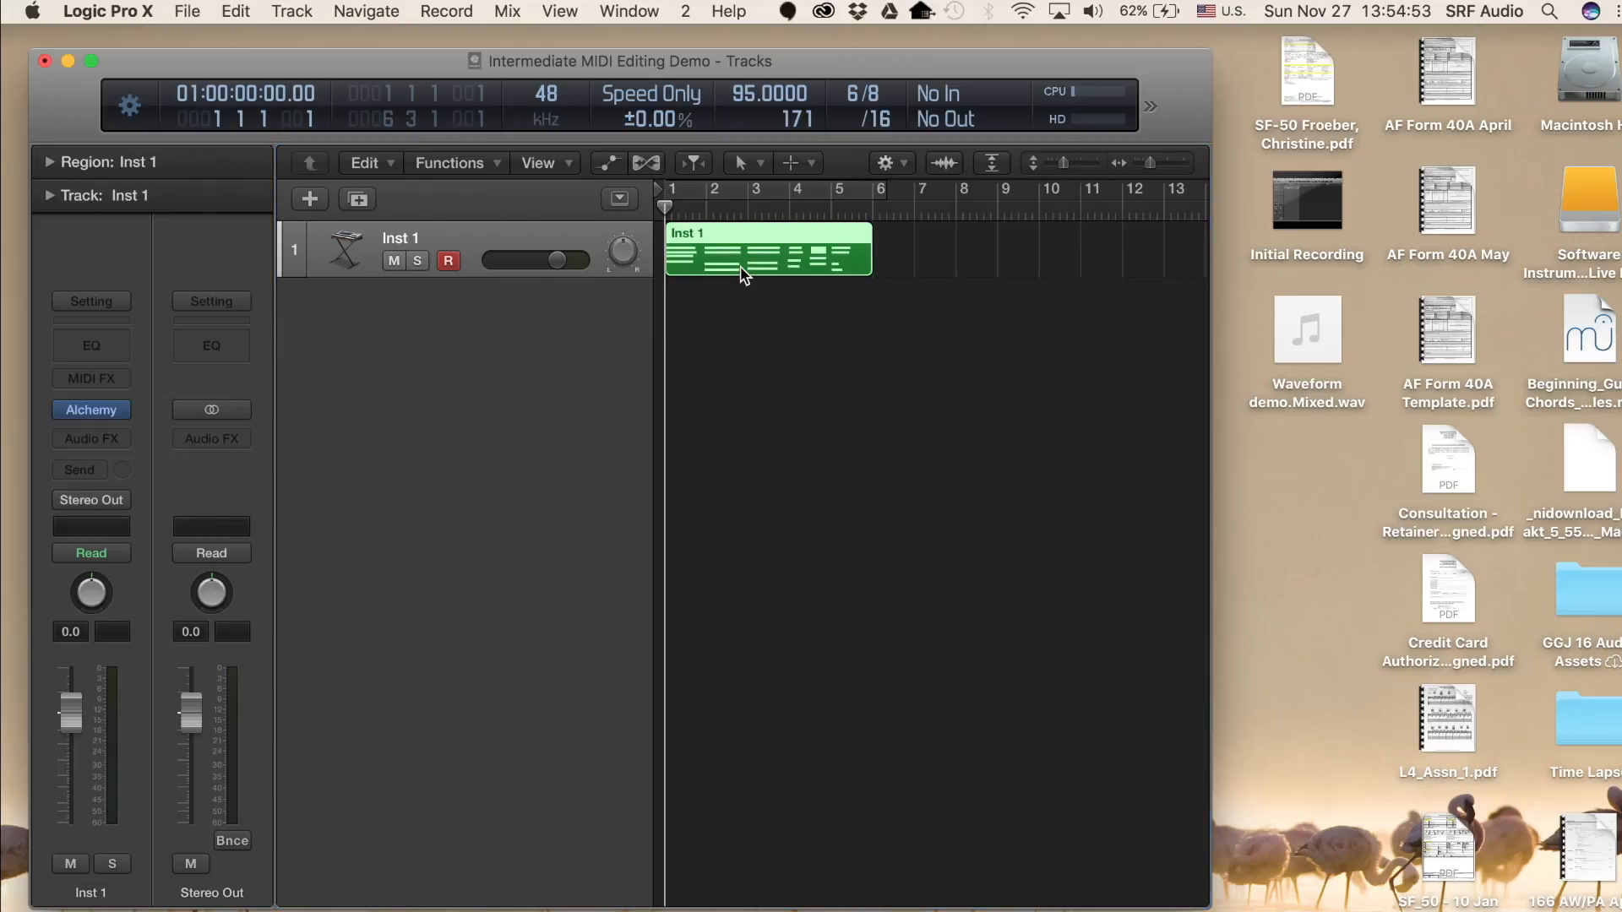
mouse_move(629, 12)
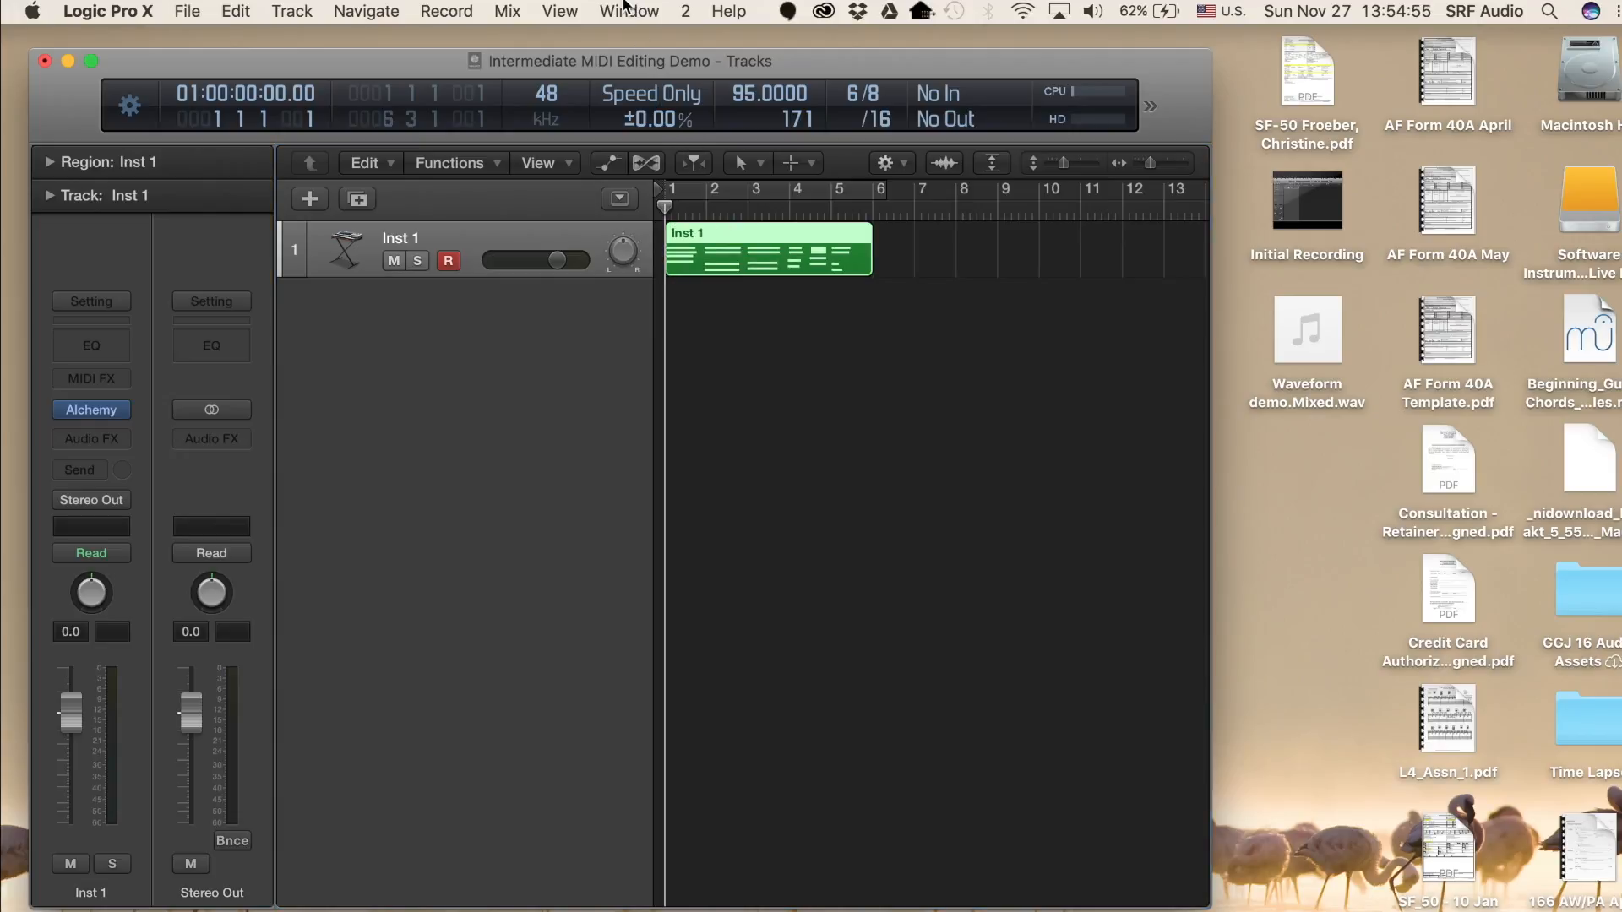
click(628, 12)
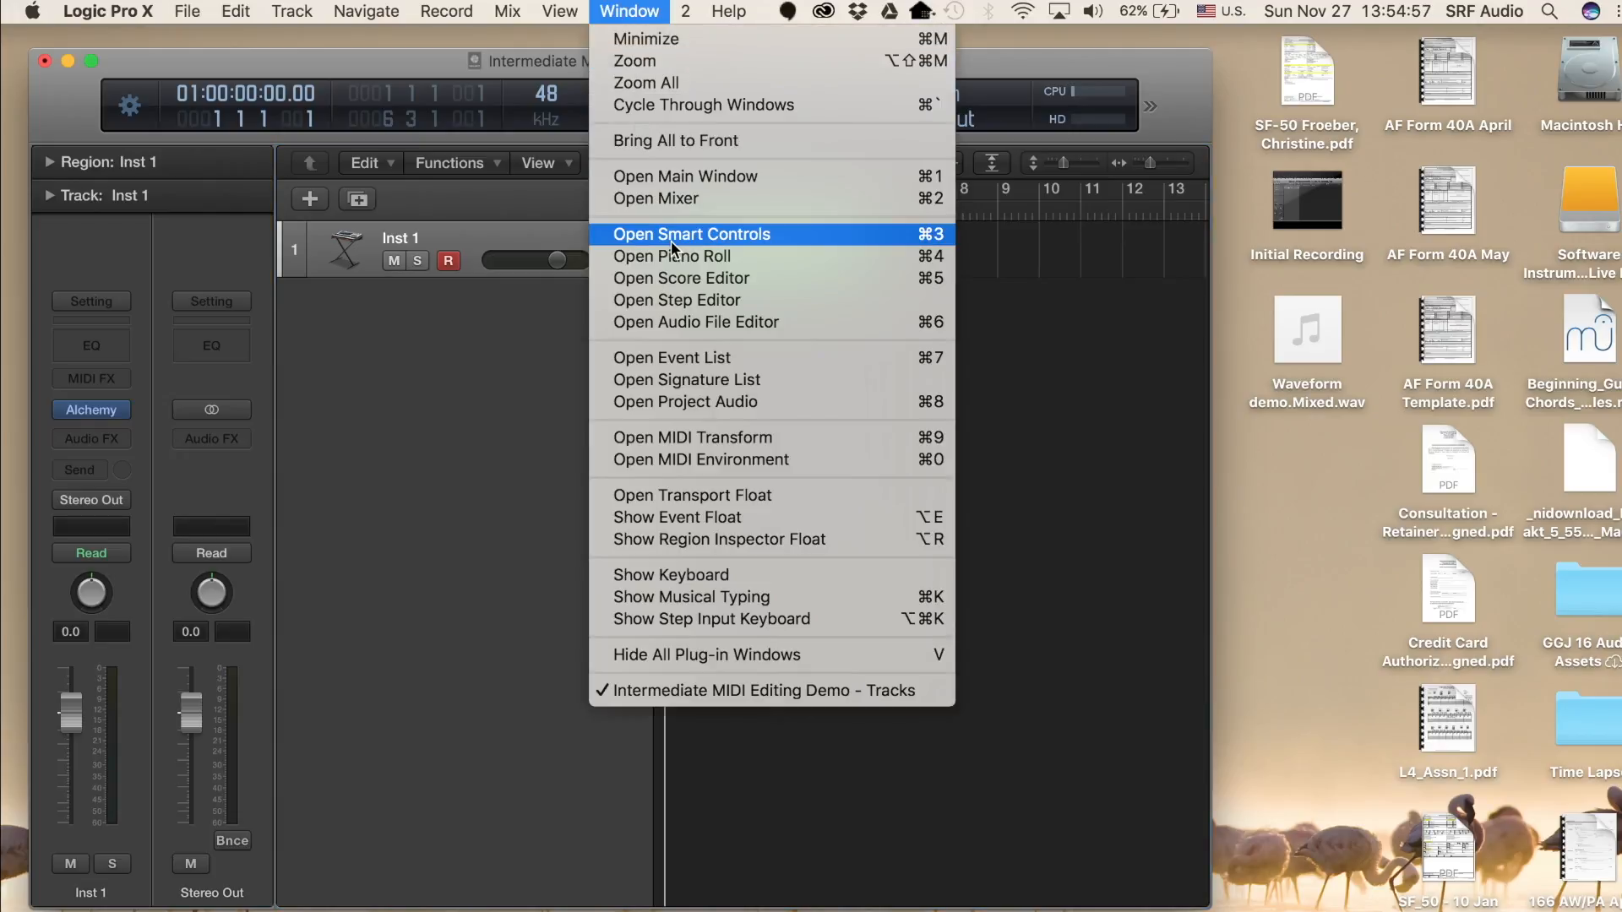
click(671, 256)
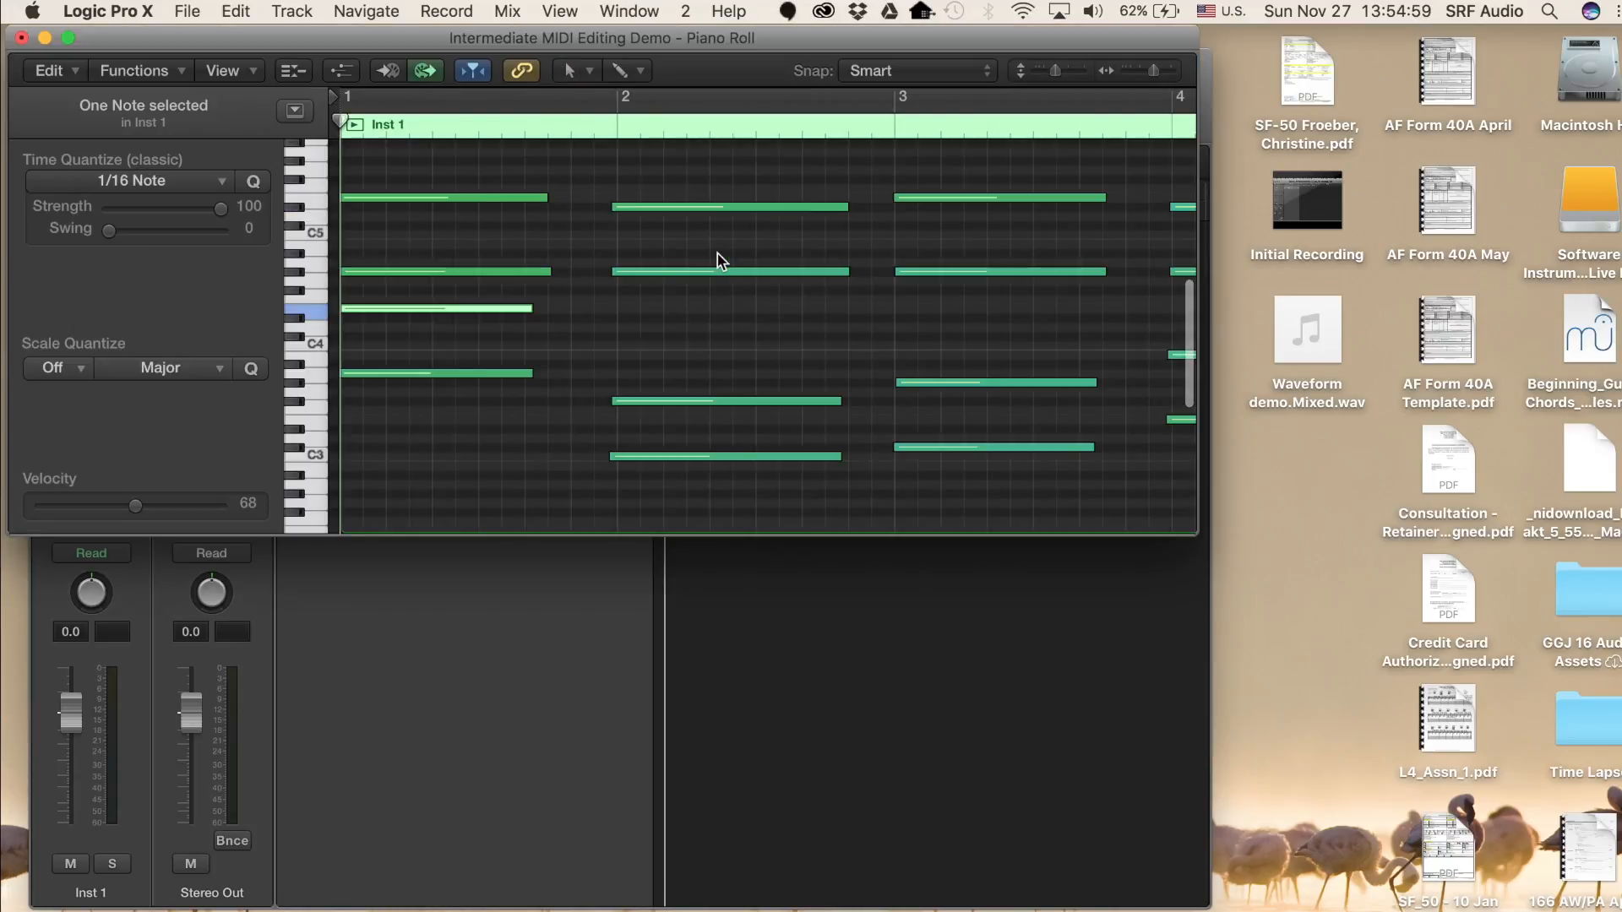
Open the same region in separate Step Editor and Event List windows.
click(629, 12)
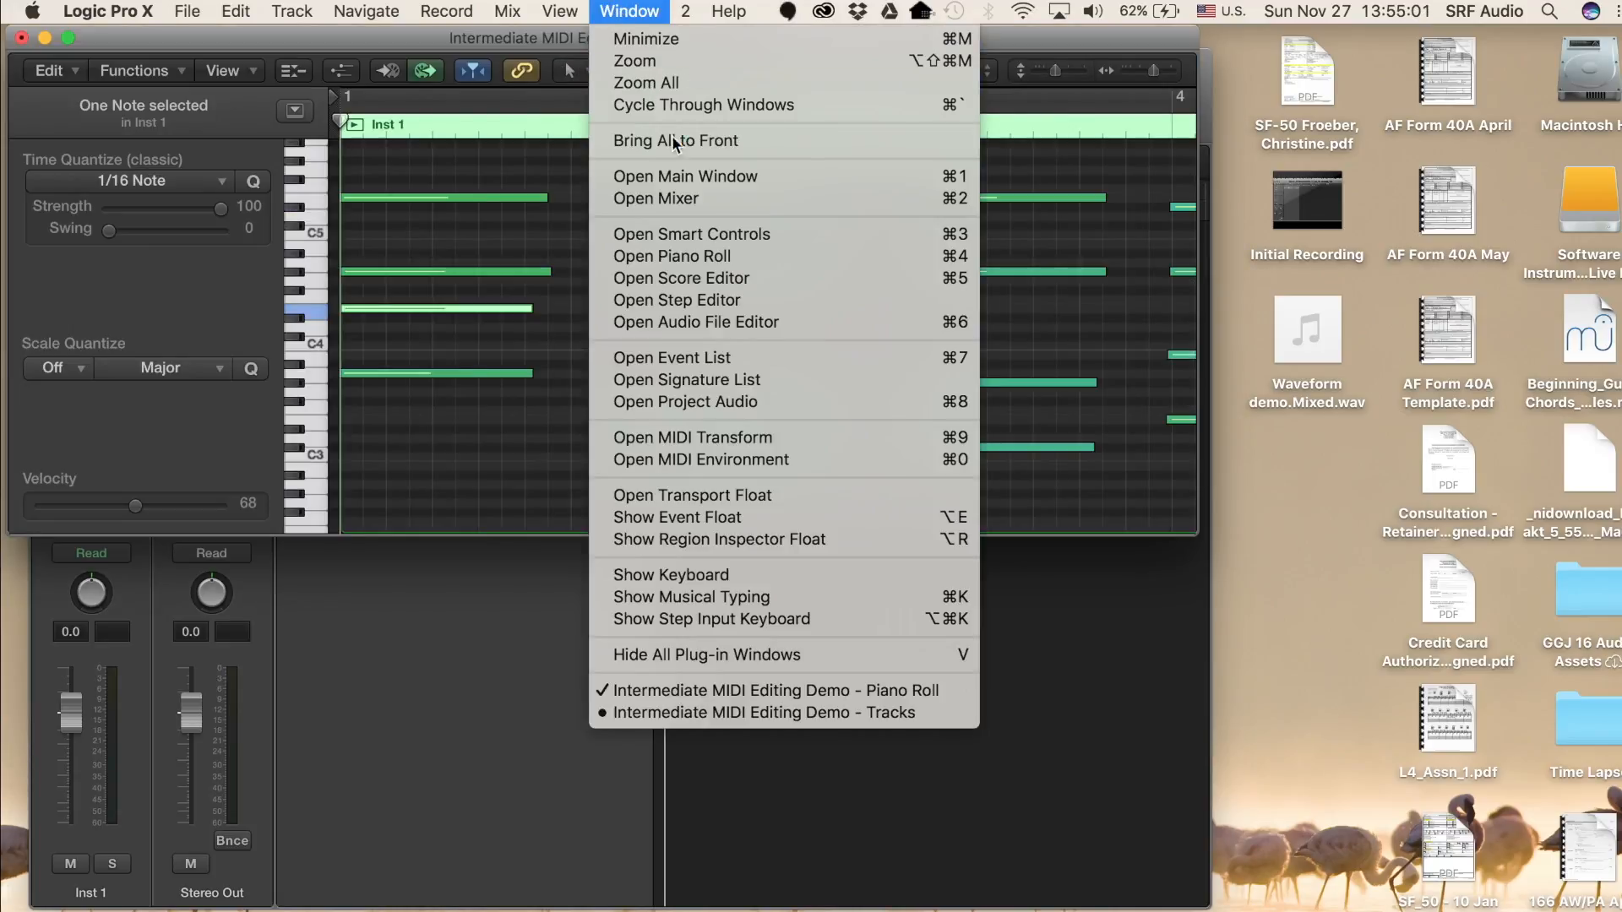
click(676, 301)
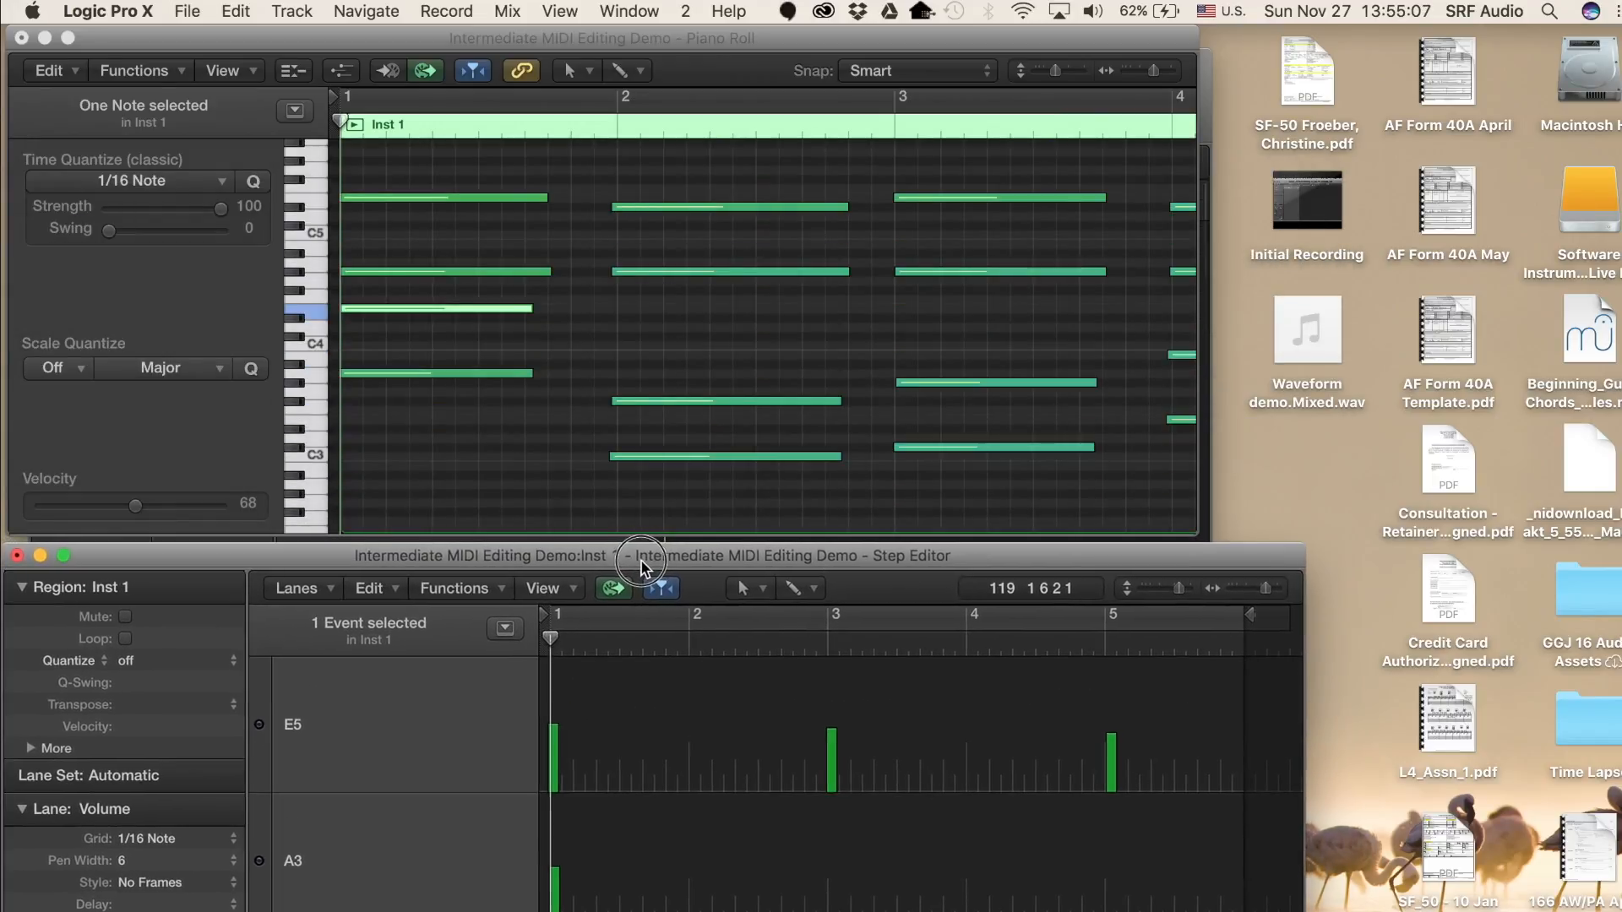
click(628, 11)
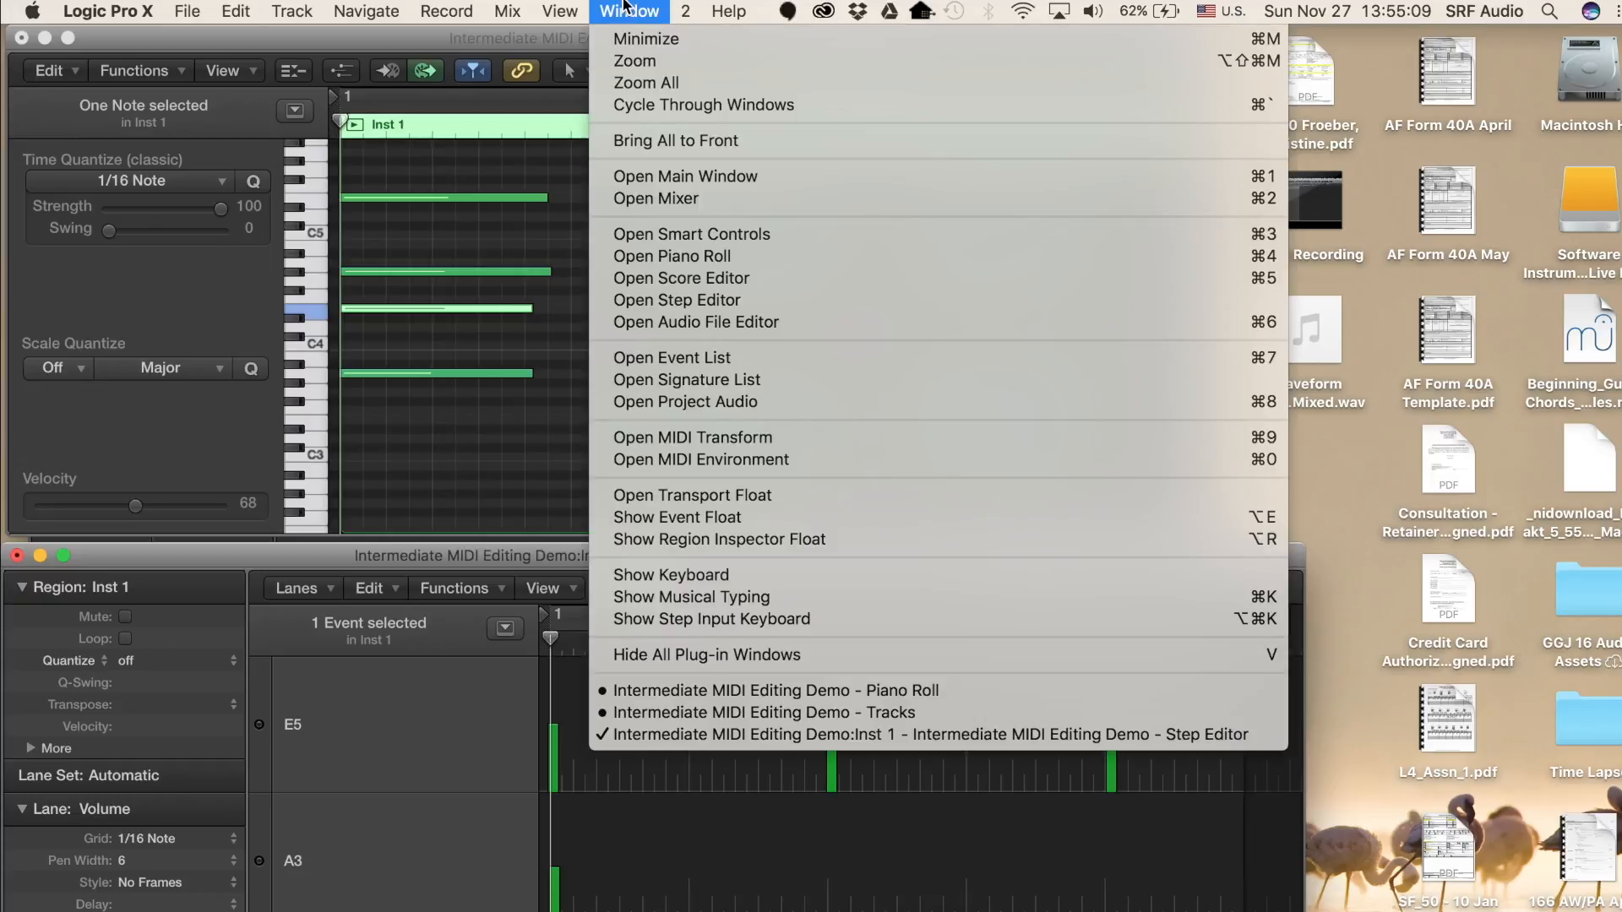
mouse_move(742, 359)
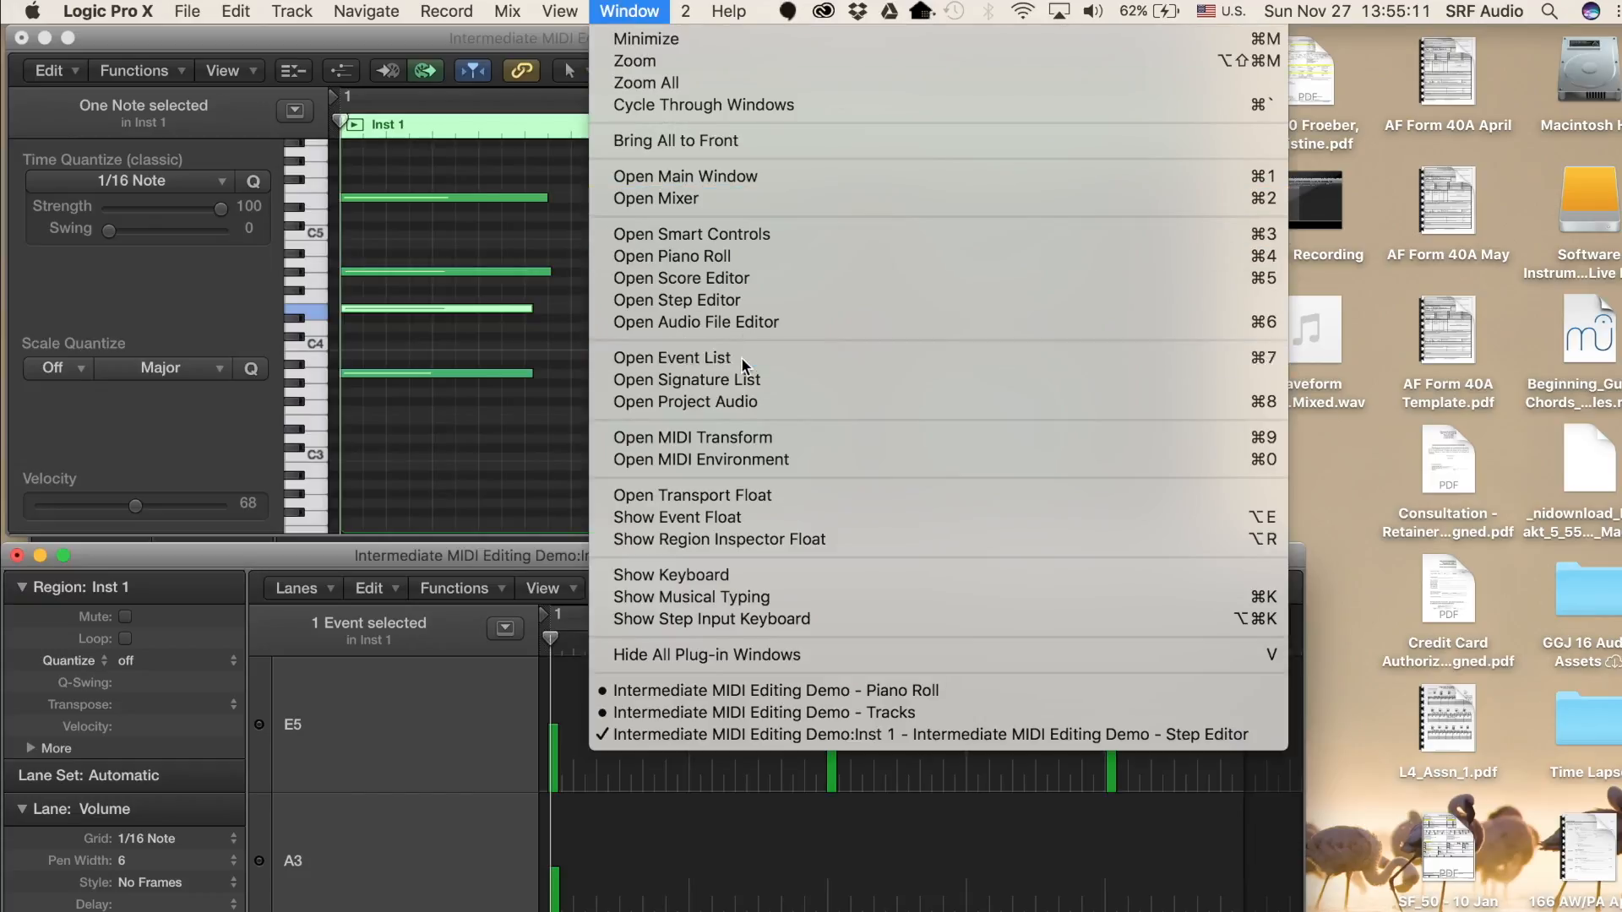
click(671, 357)
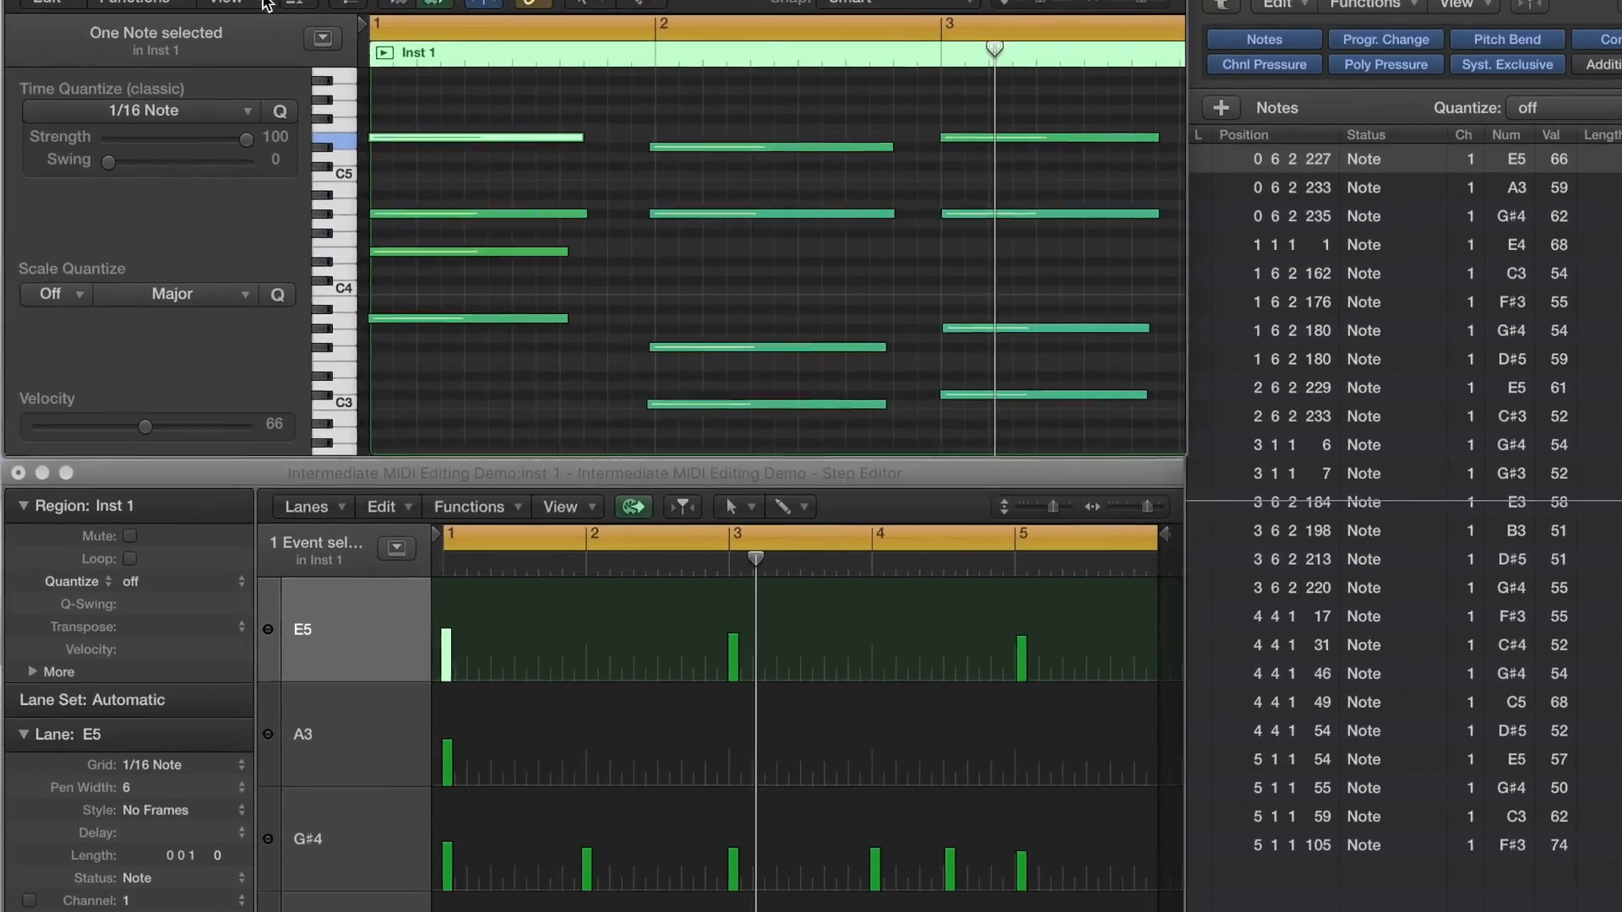
Bring up the Piano Roll's View options alongside the Step Editor and Event List windows.
click(240, 39)
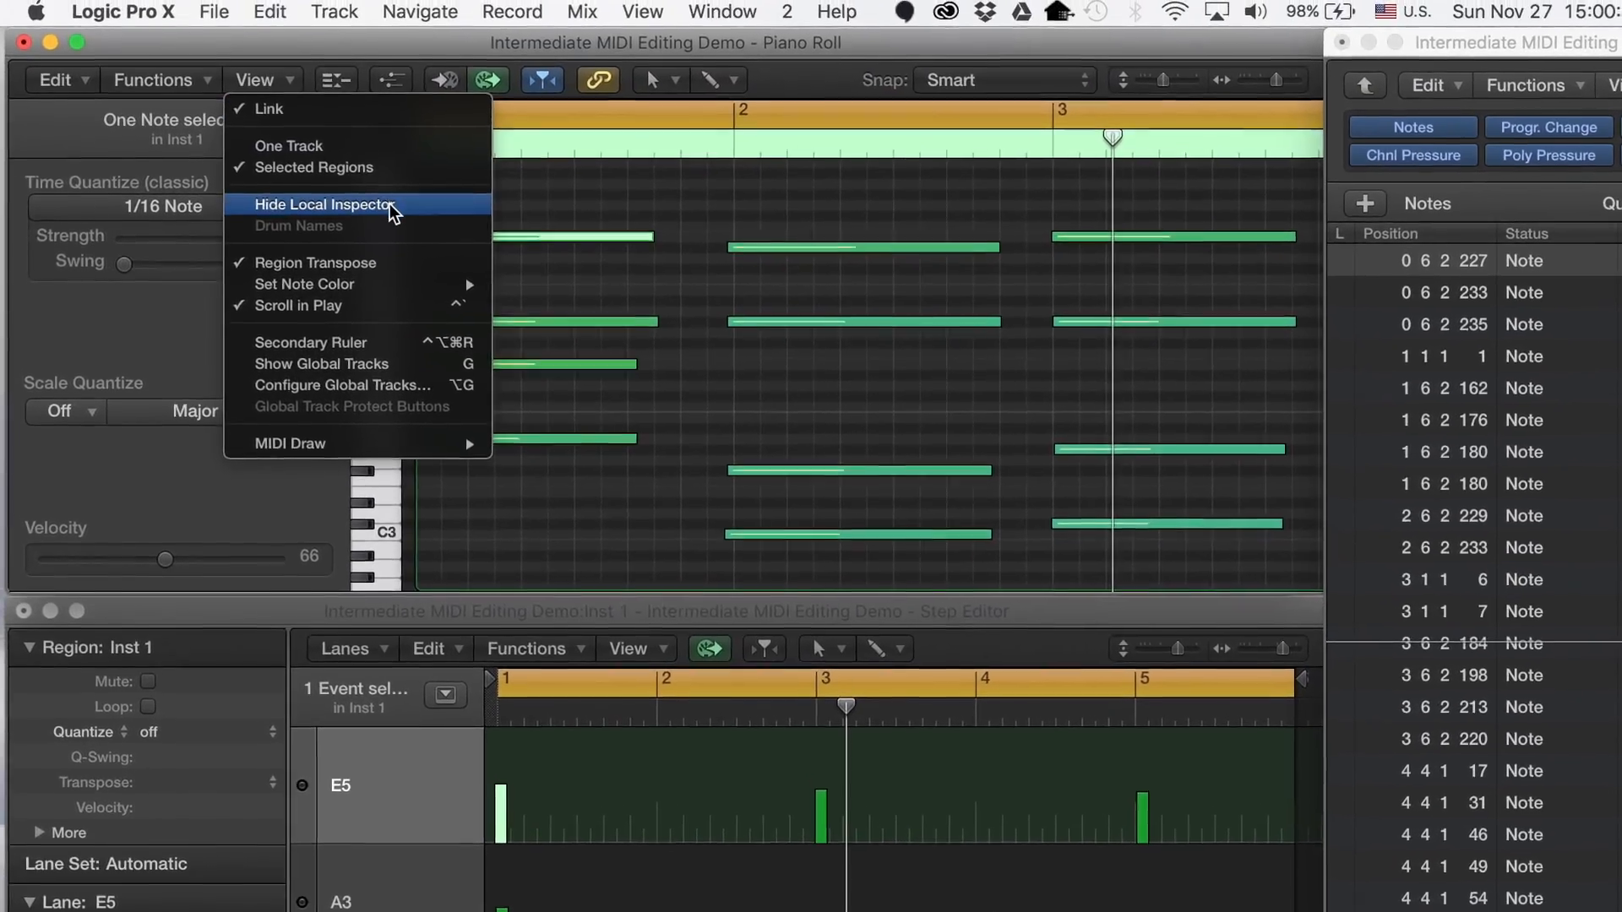
Hide the Piano Roll's local inspector and check the Step Editor's View linking.
click(323, 204)
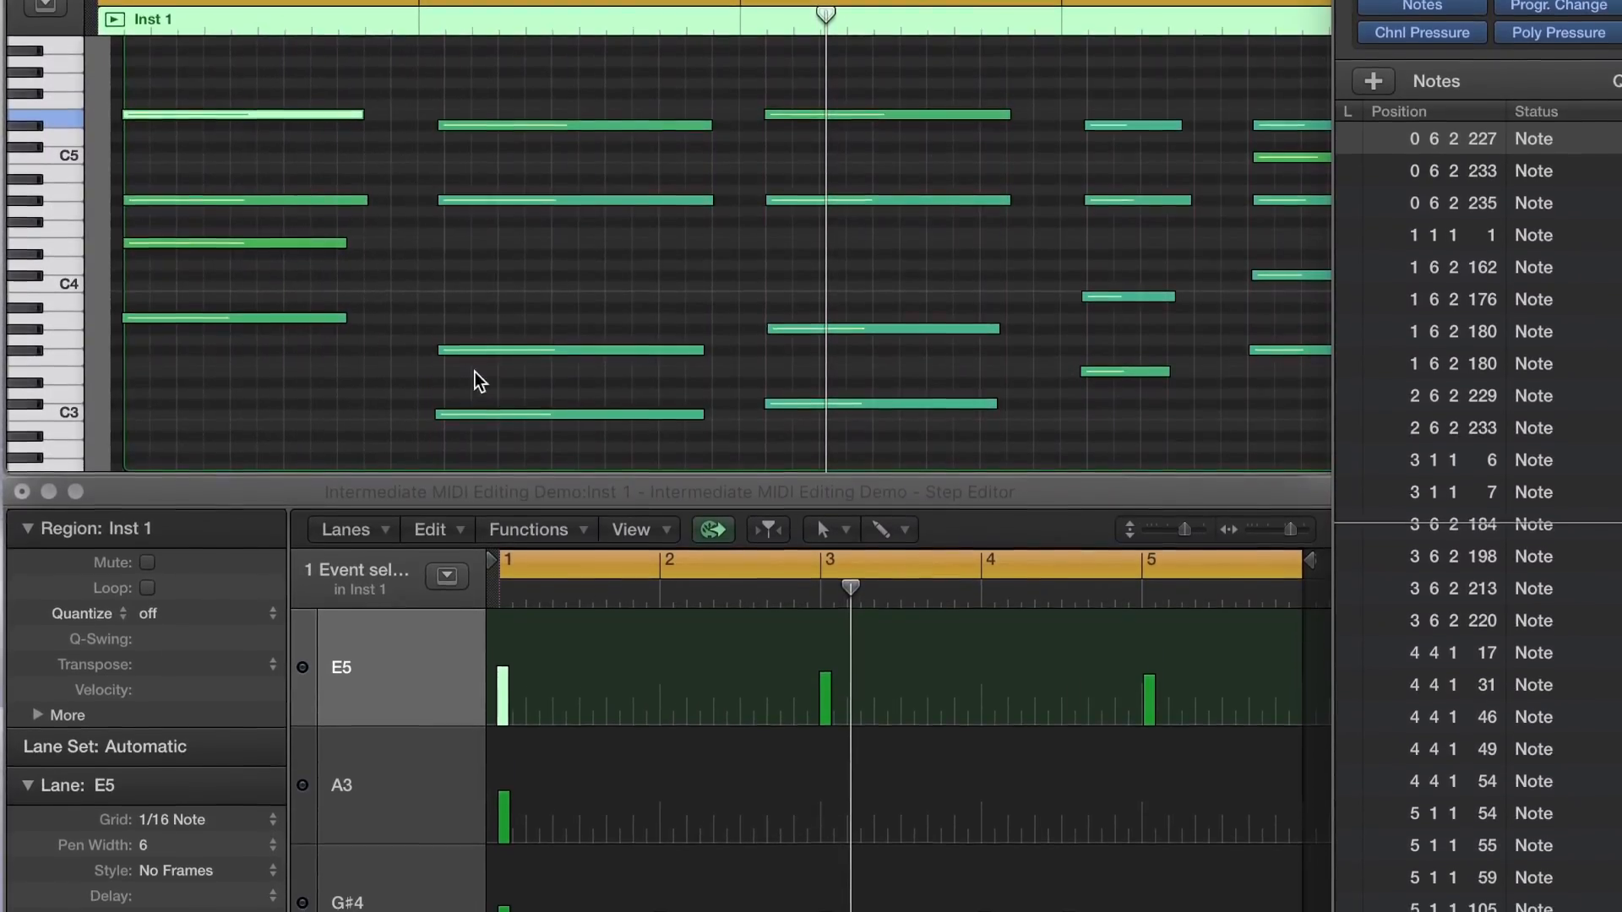
click(630, 492)
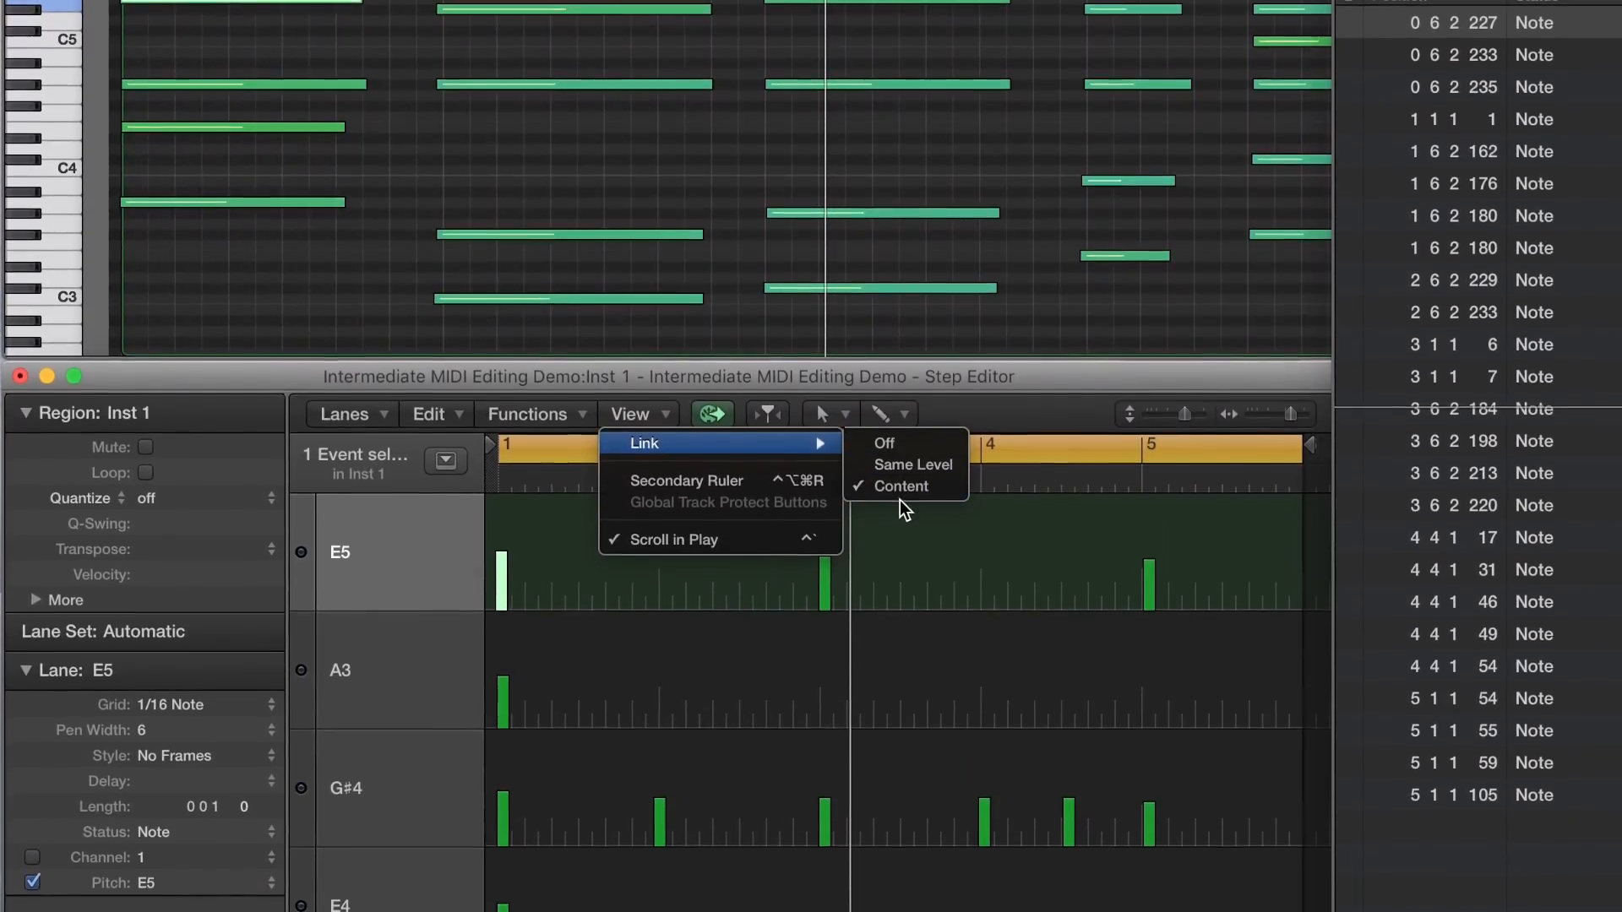
mouse_move(718, 509)
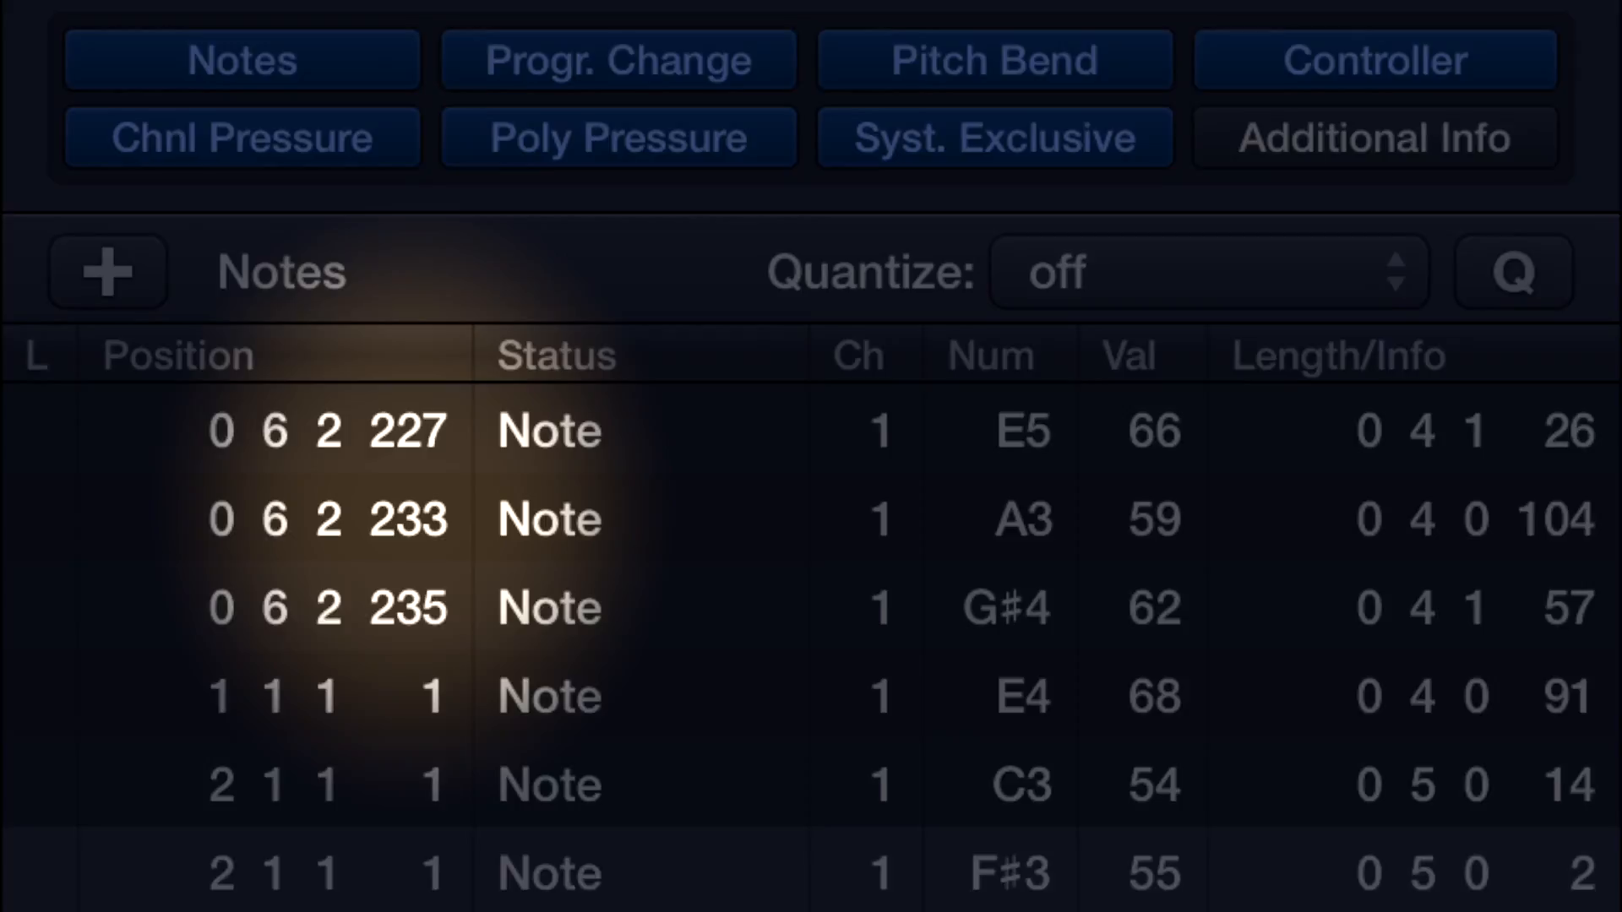
scroll(down, 3)
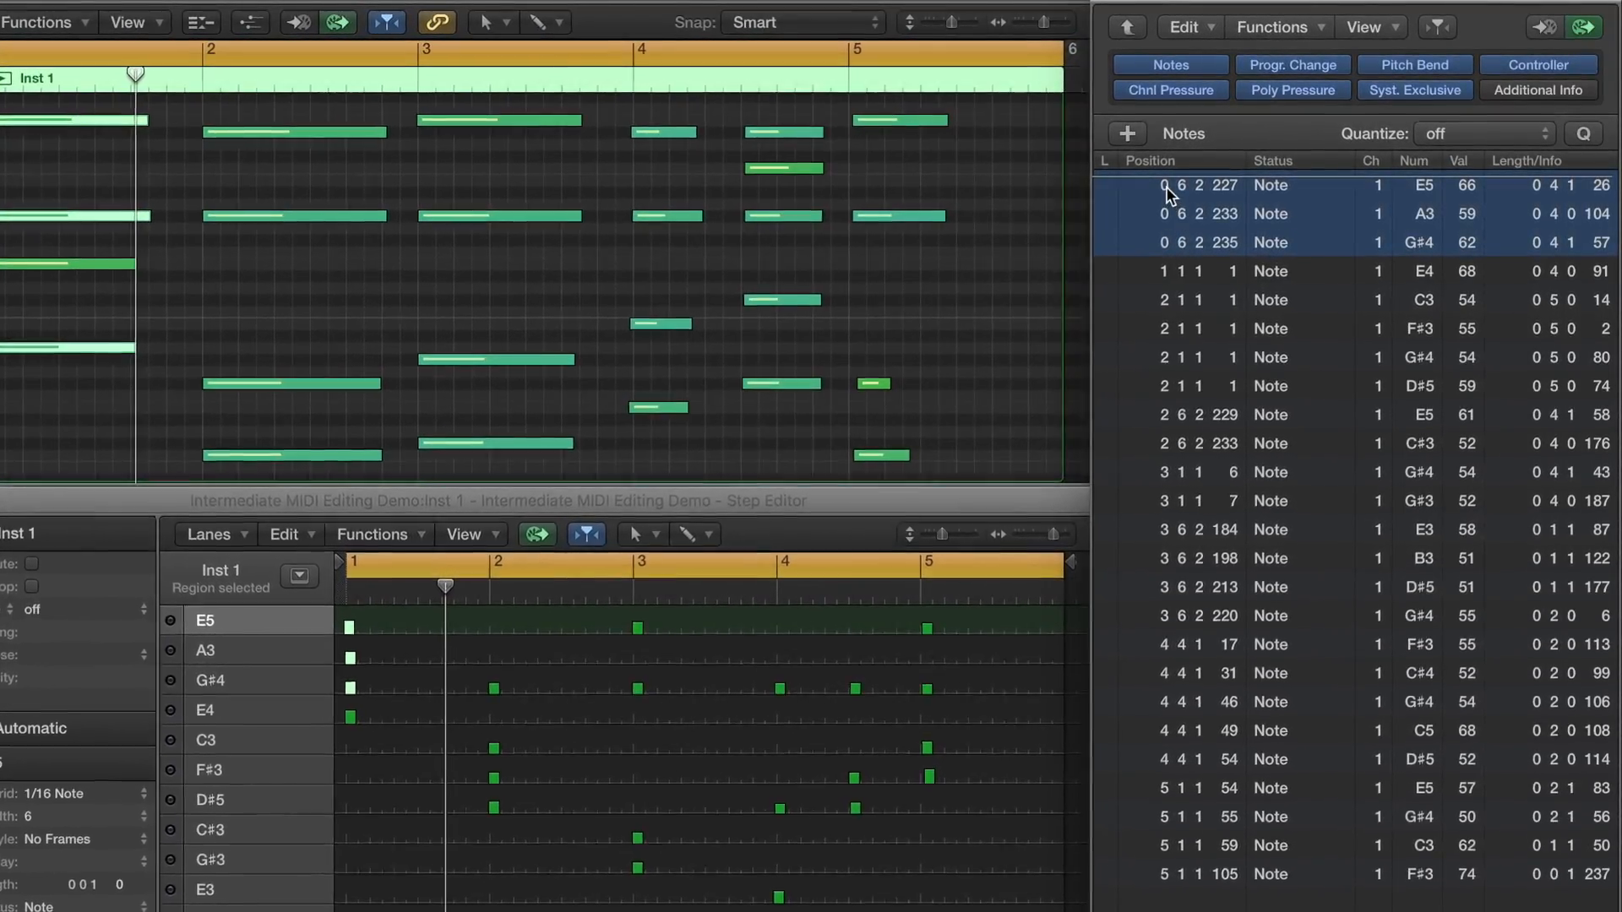
Edit the early E5, A3 and G#4 notes' Position fields so they start on bar 1.
double_click(1195, 187)
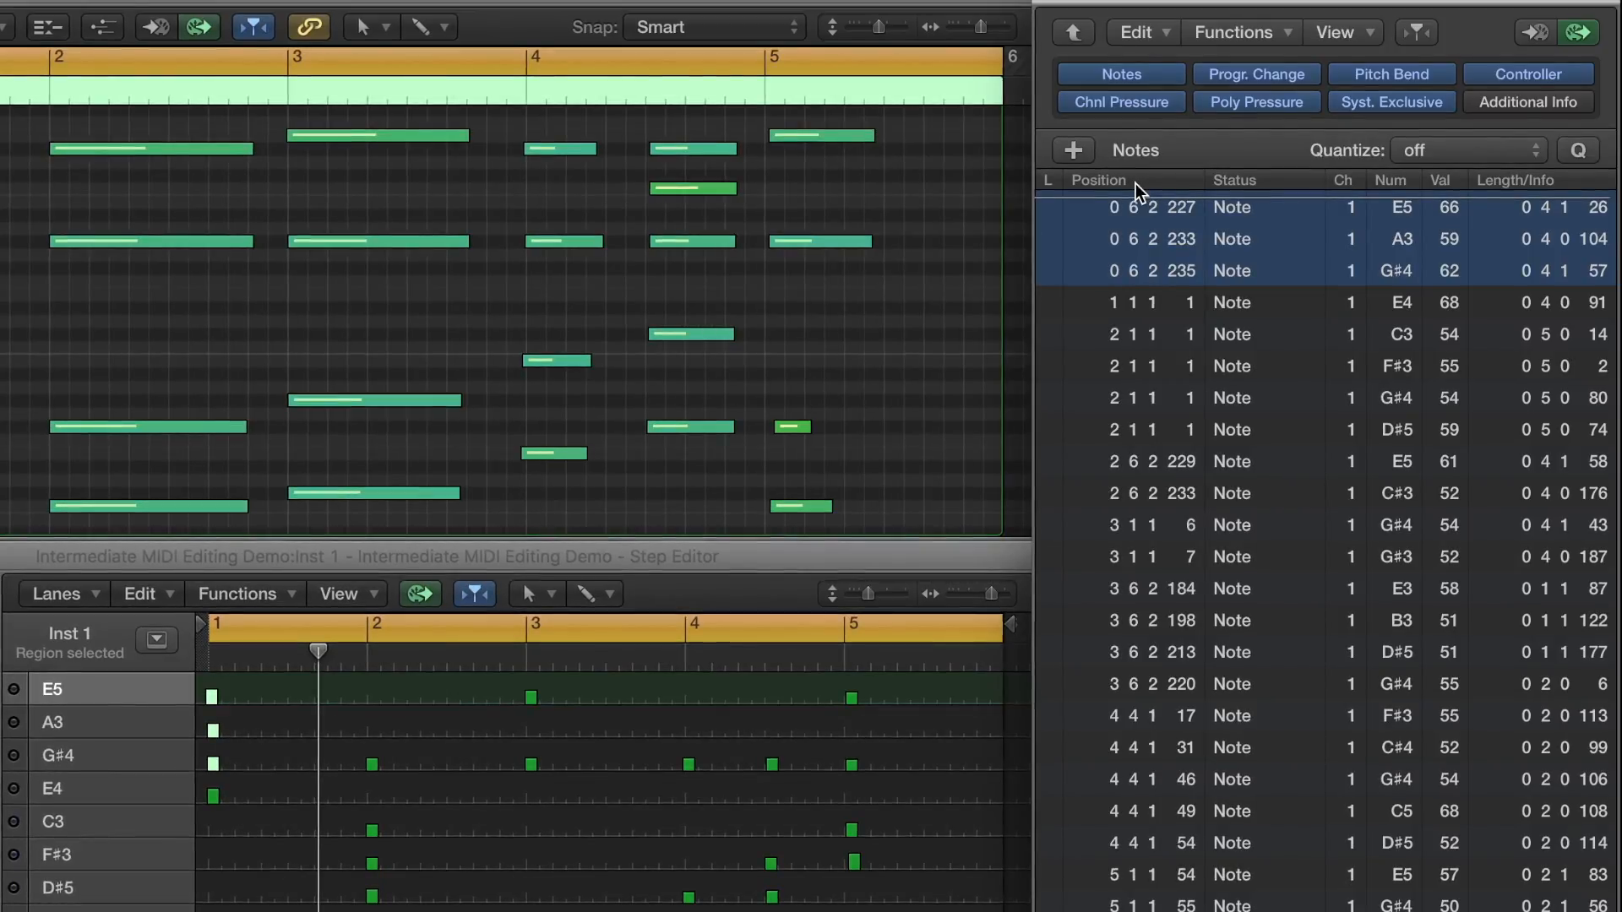
double_click(1168, 206)
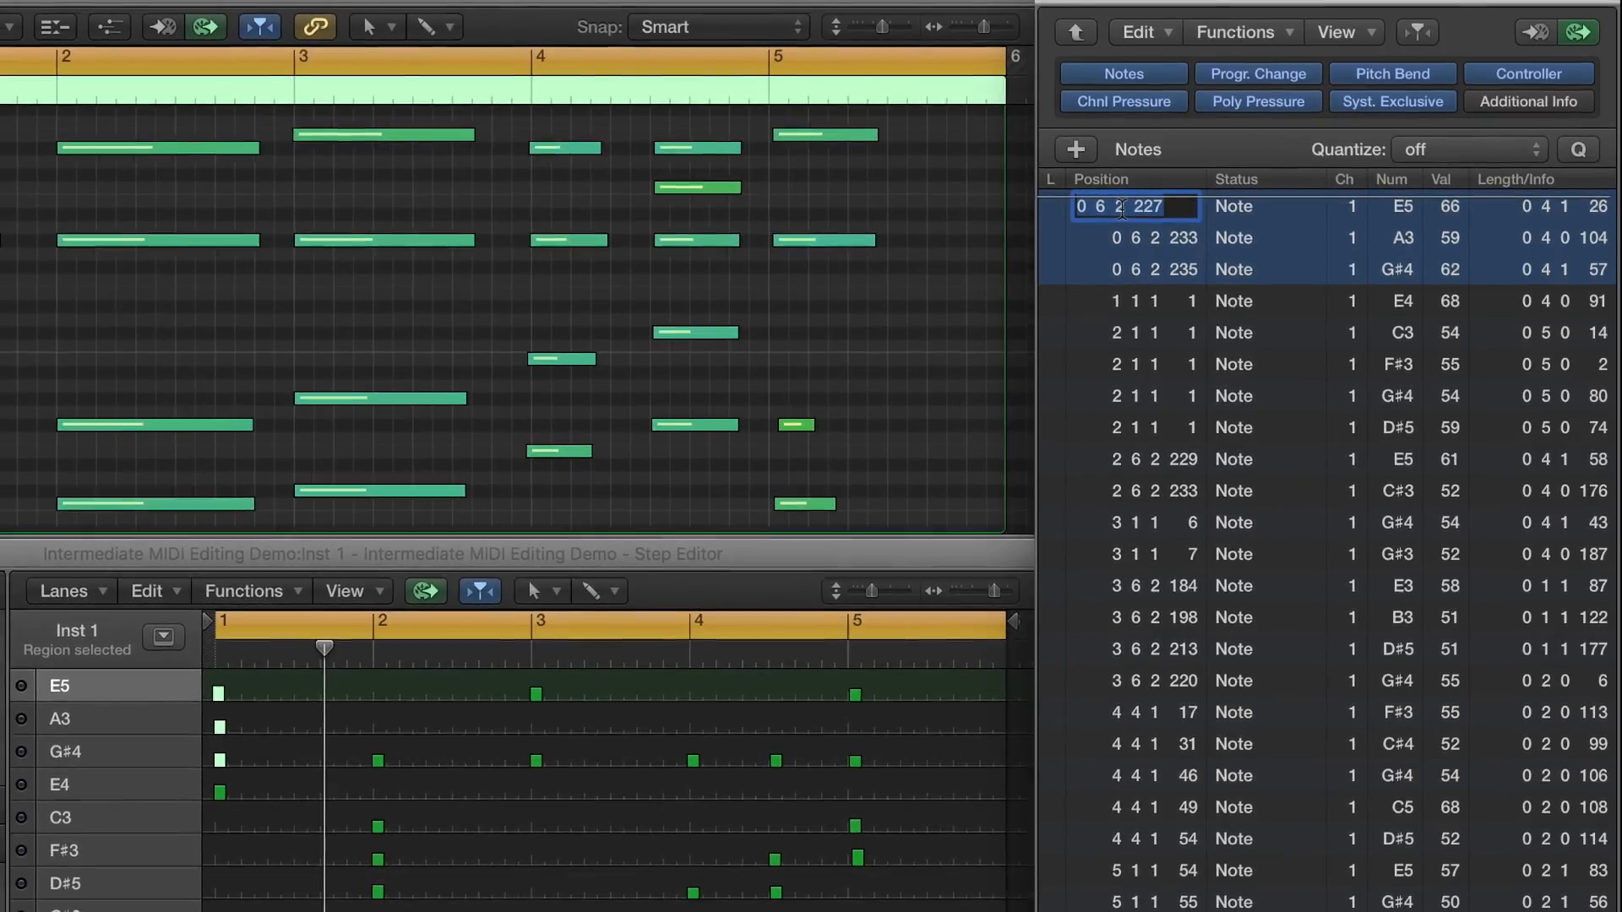
text(3 5)
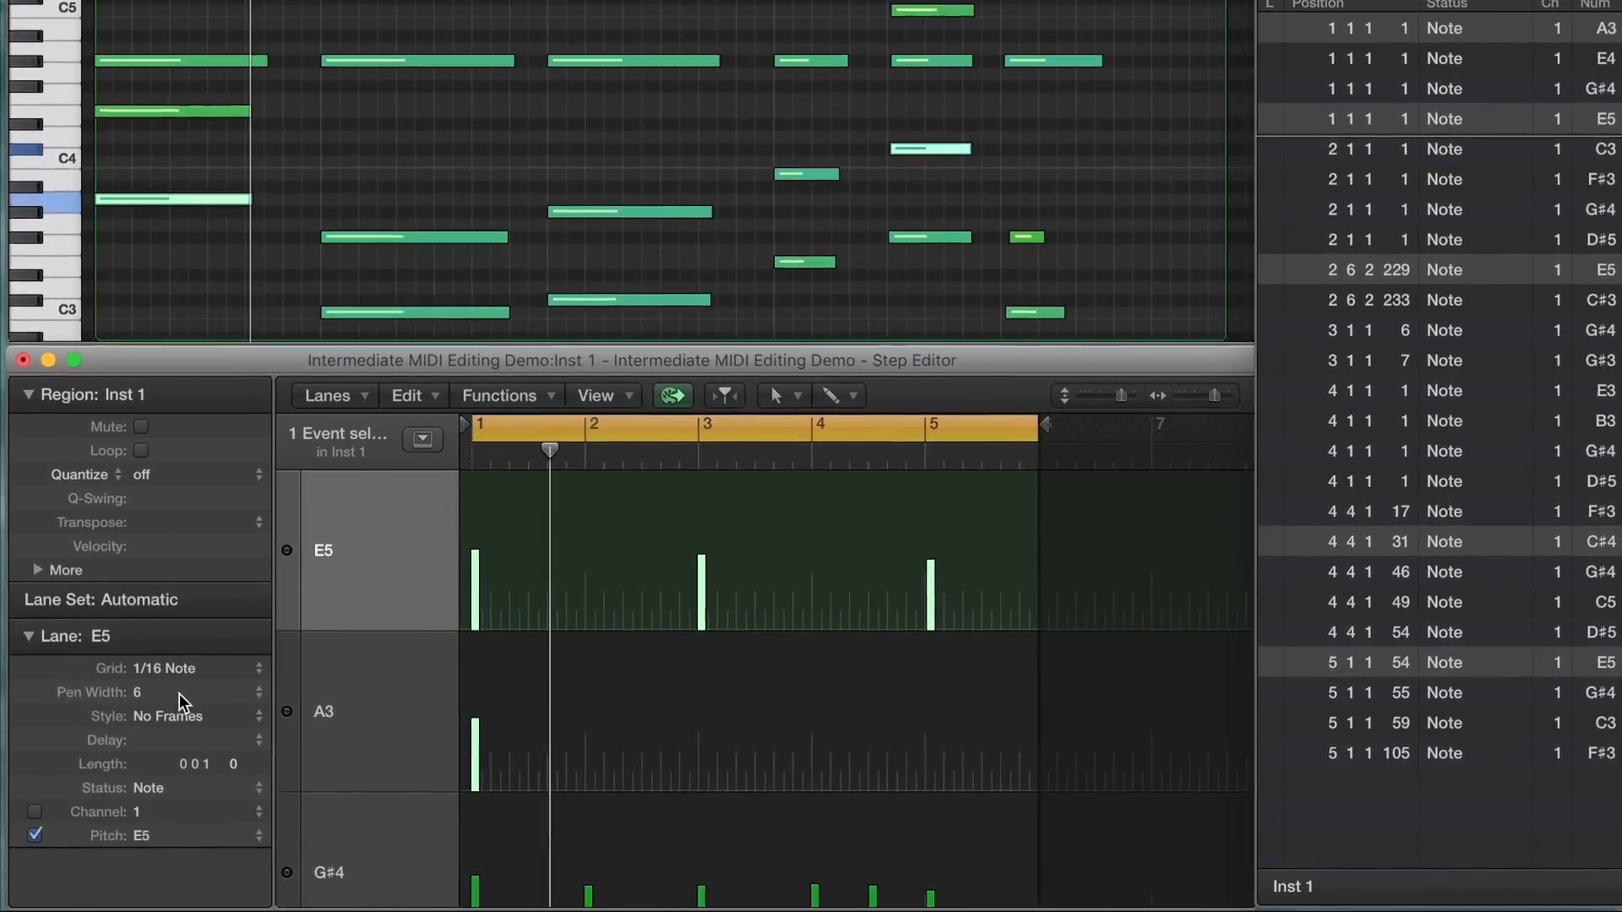
click(167, 716)
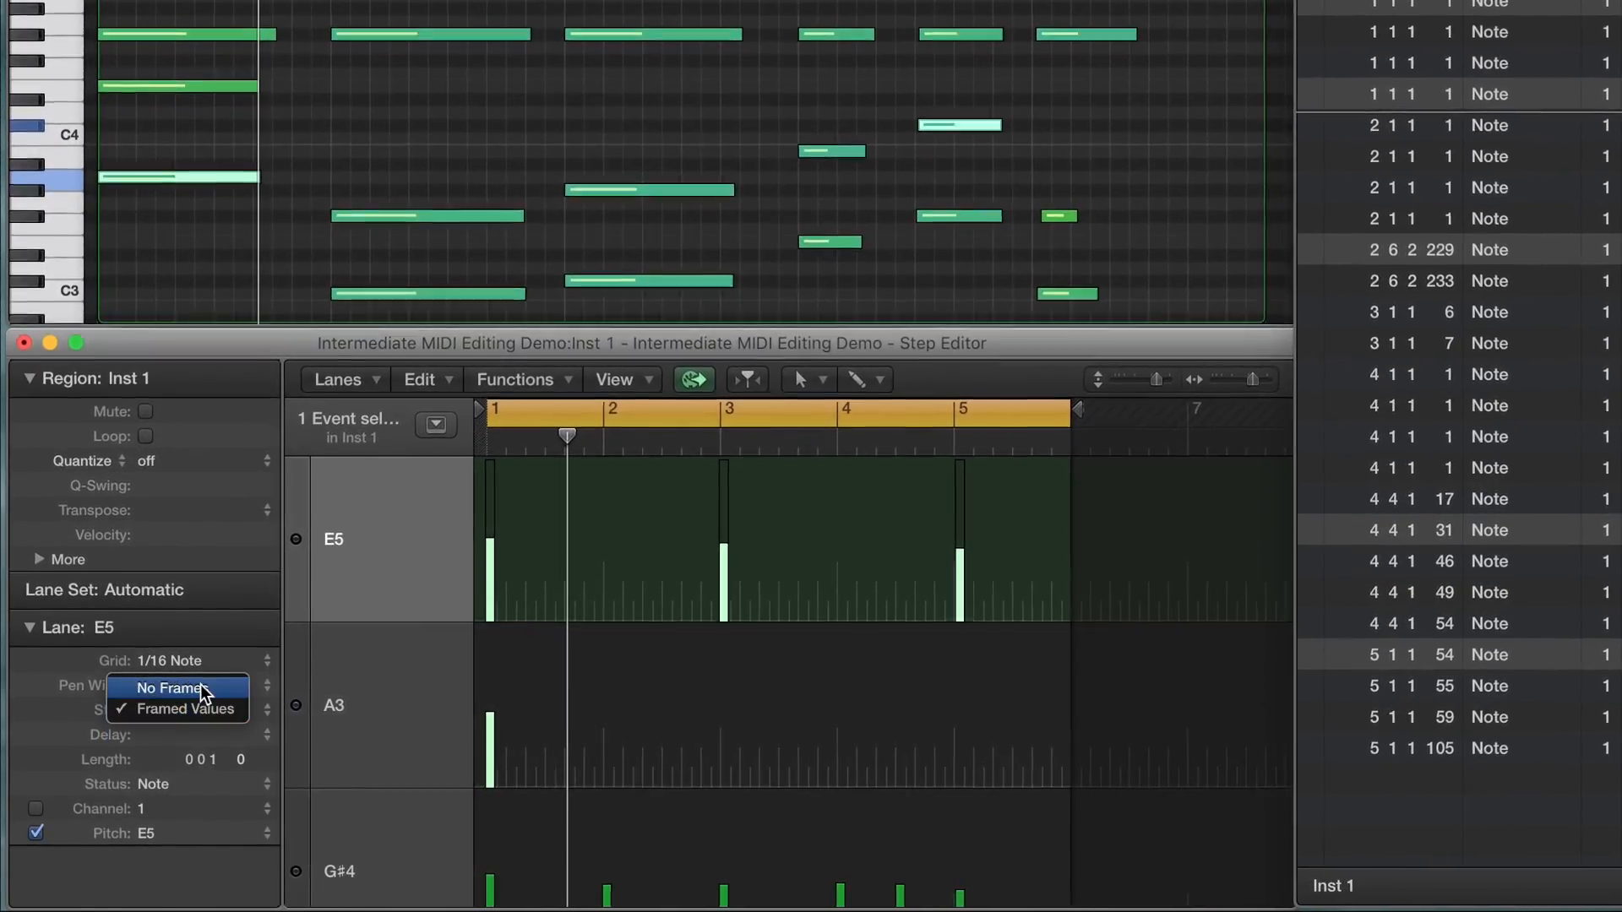
click(166, 688)
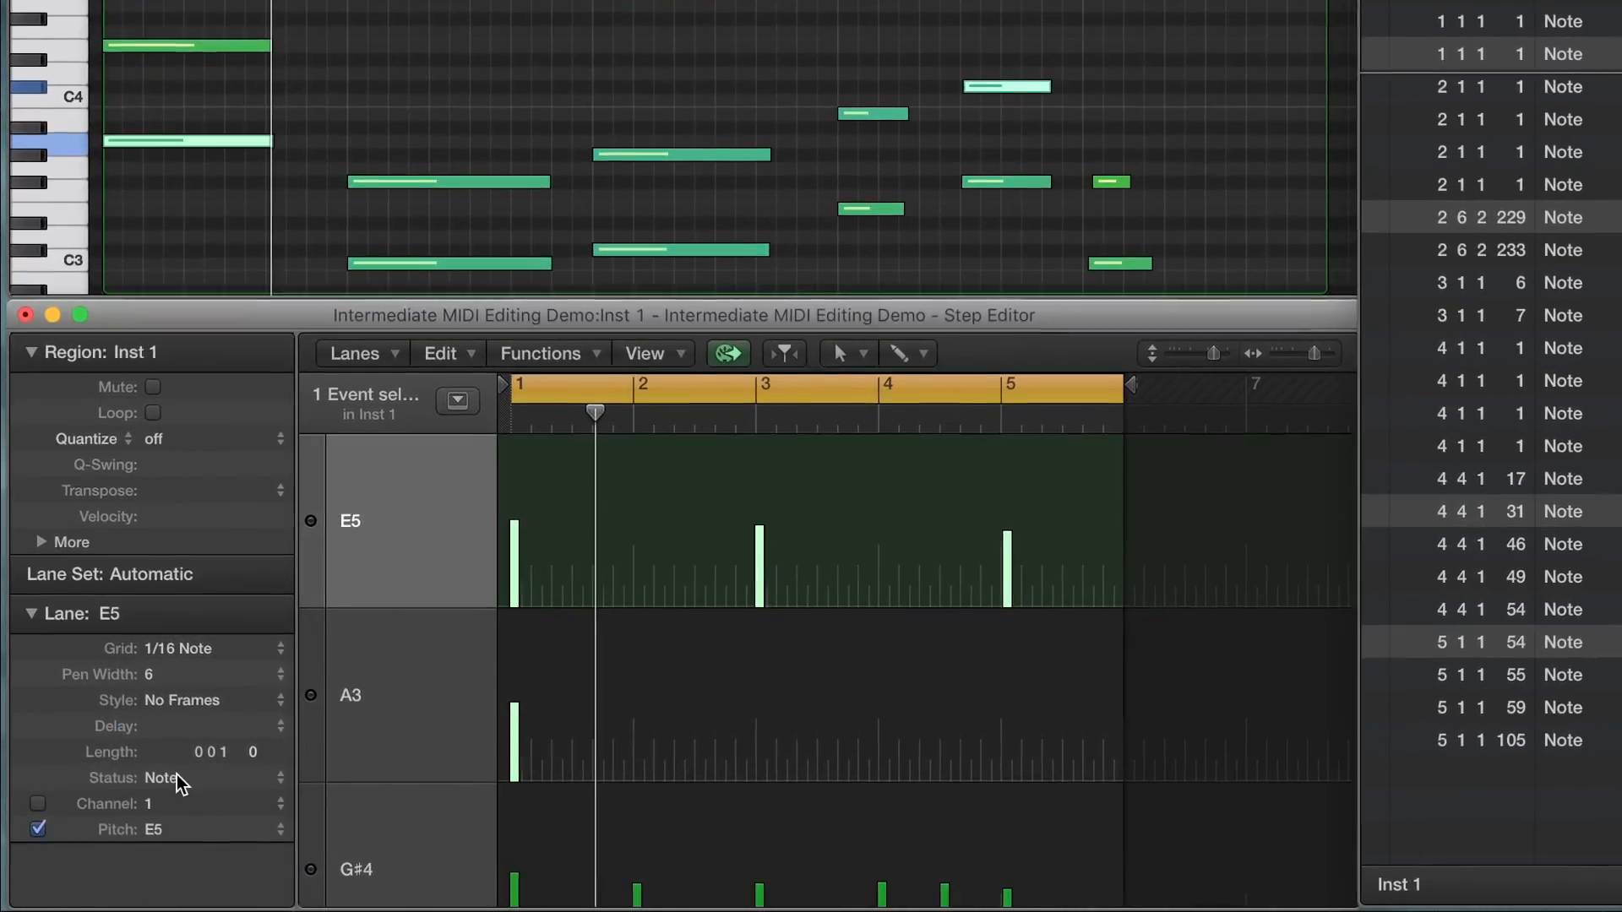
click(162, 777)
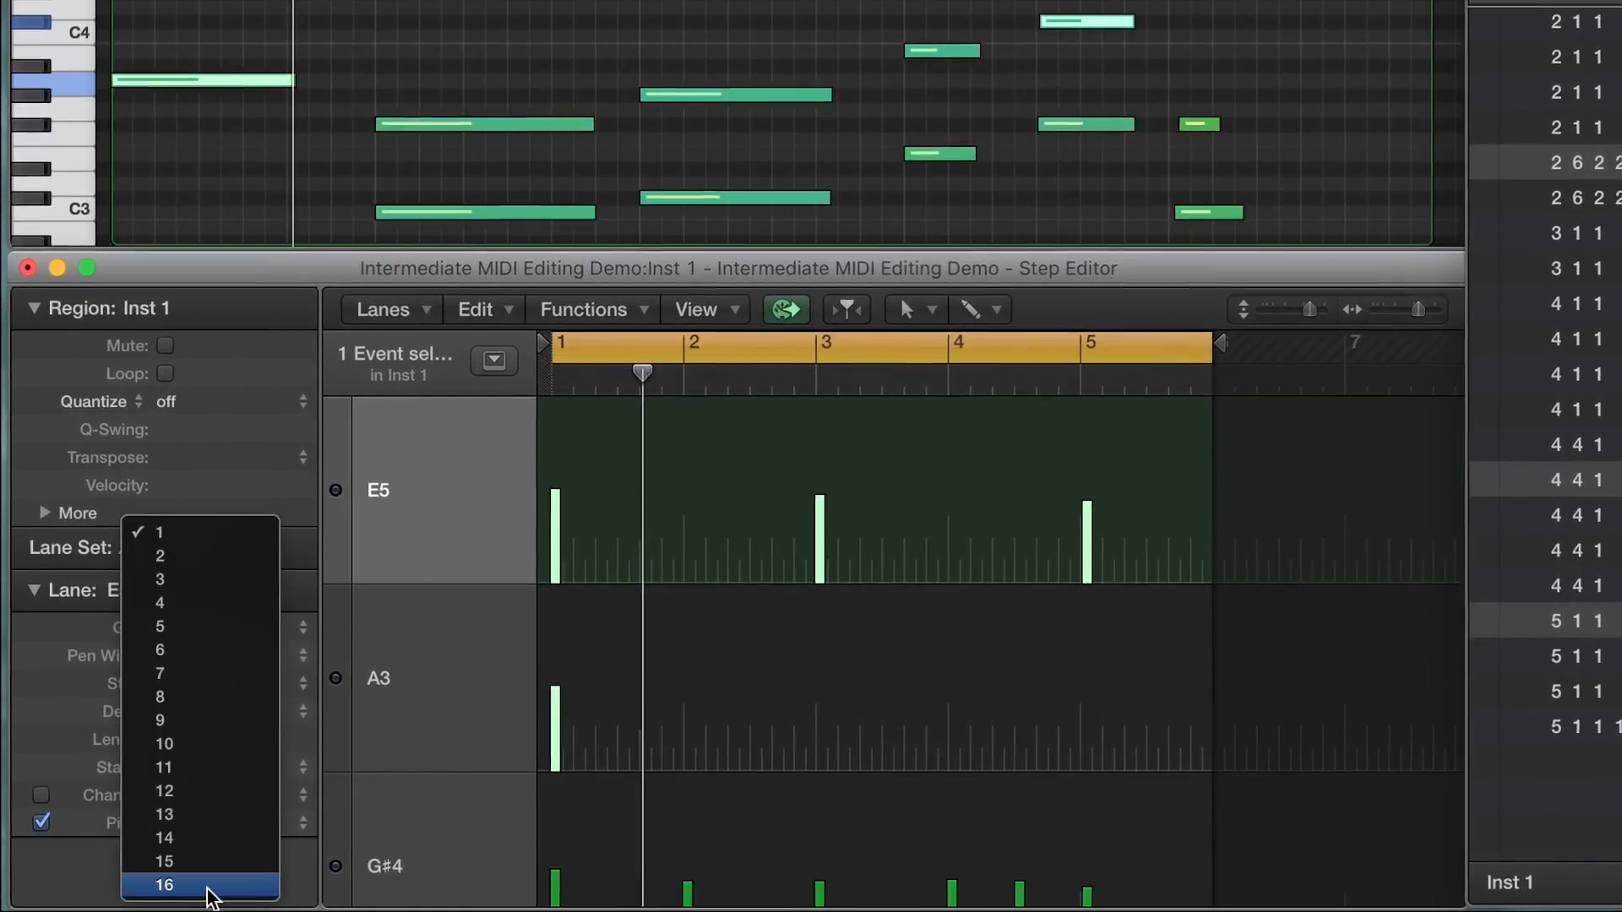
click(164, 883)
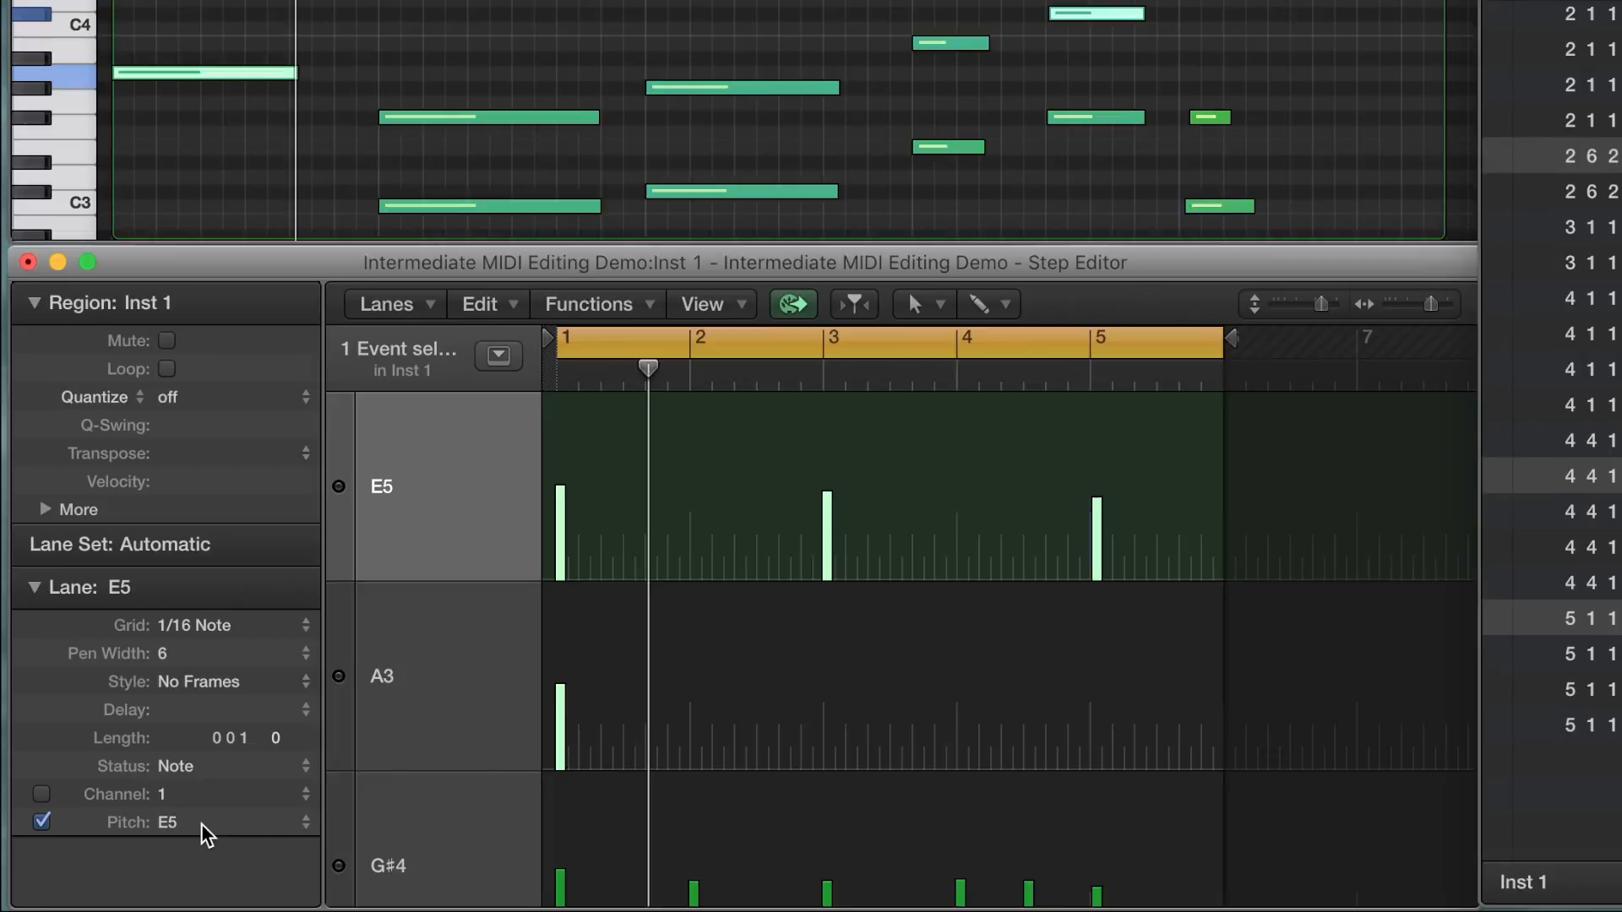
click(165, 821)
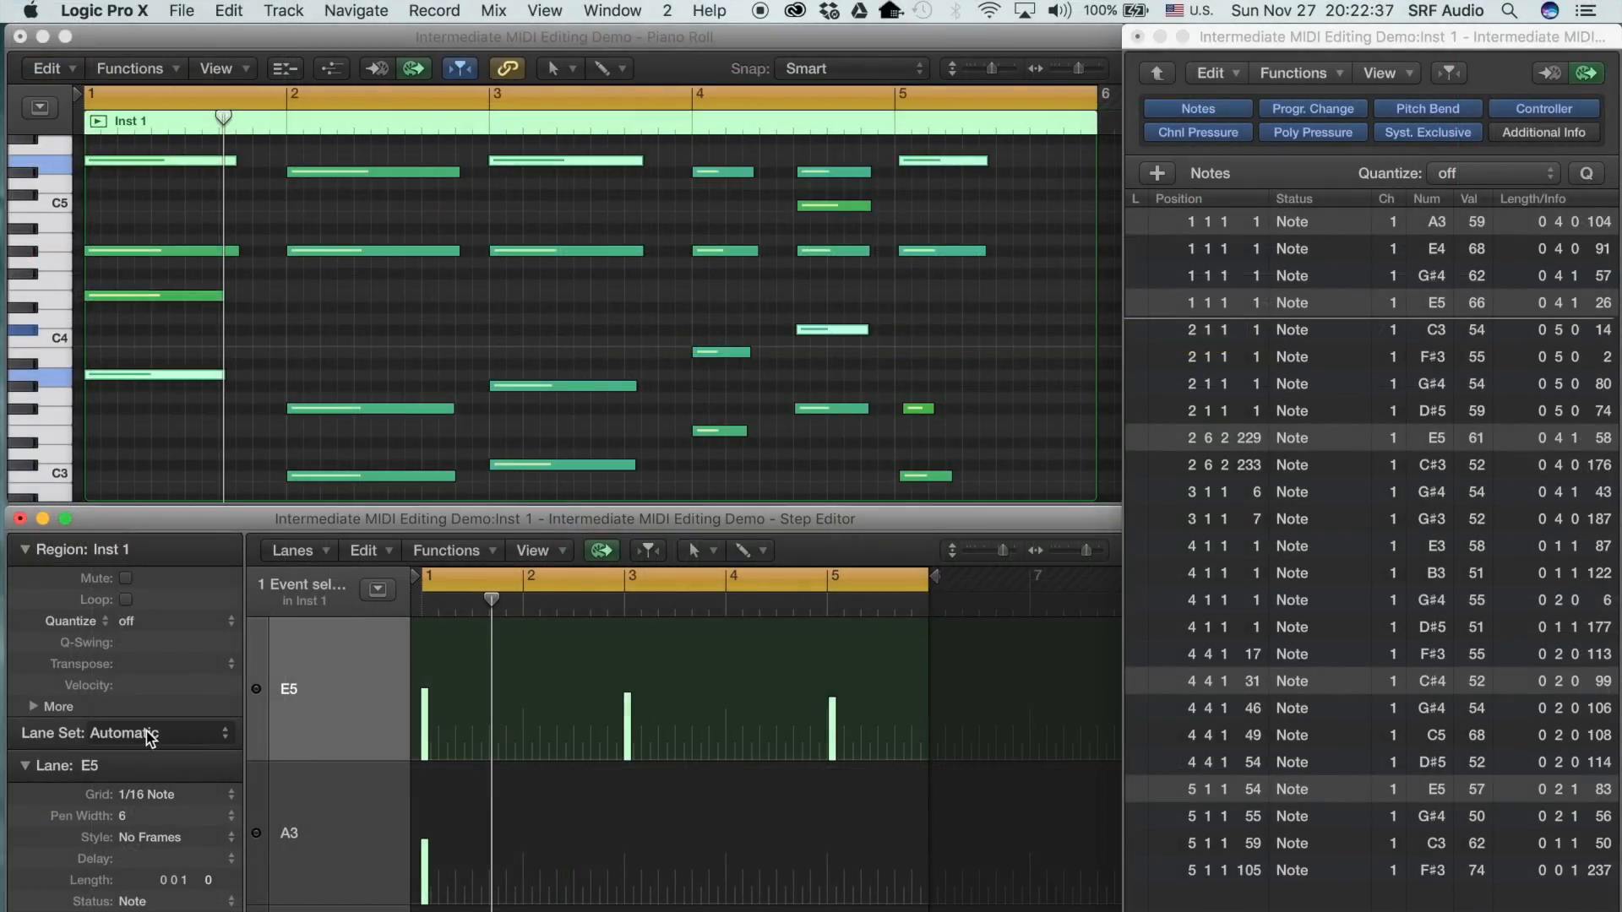
Switch the Step Editor's Lane Set to MIDI Controls (Pan, Modulation, Pitch Bend lanes).
click(135, 734)
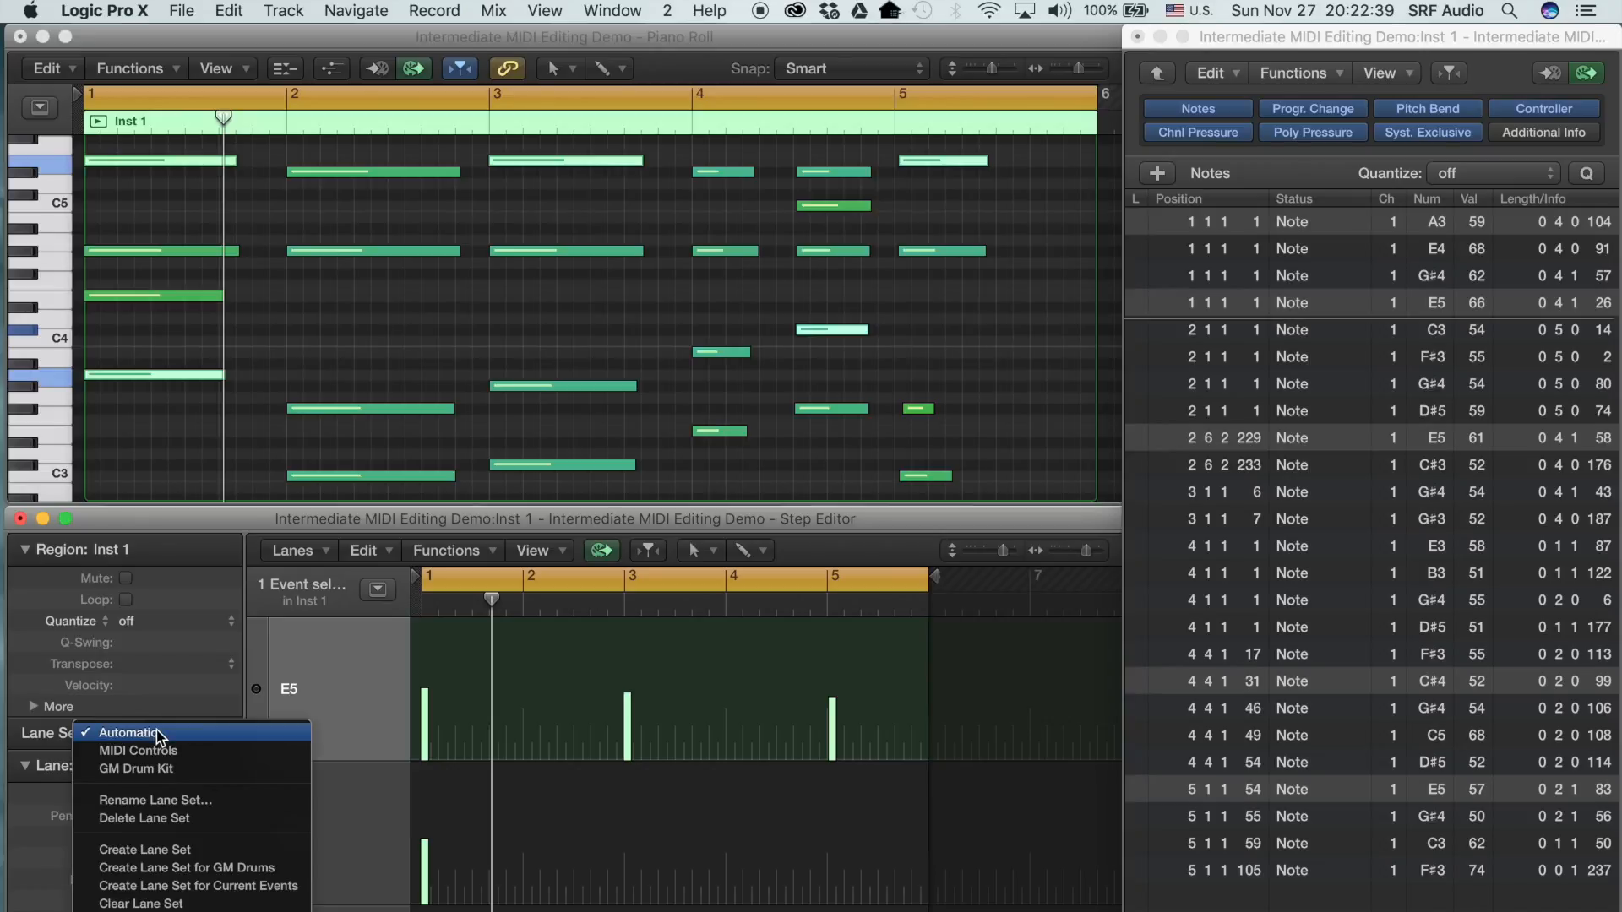
mouse_move(220, 745)
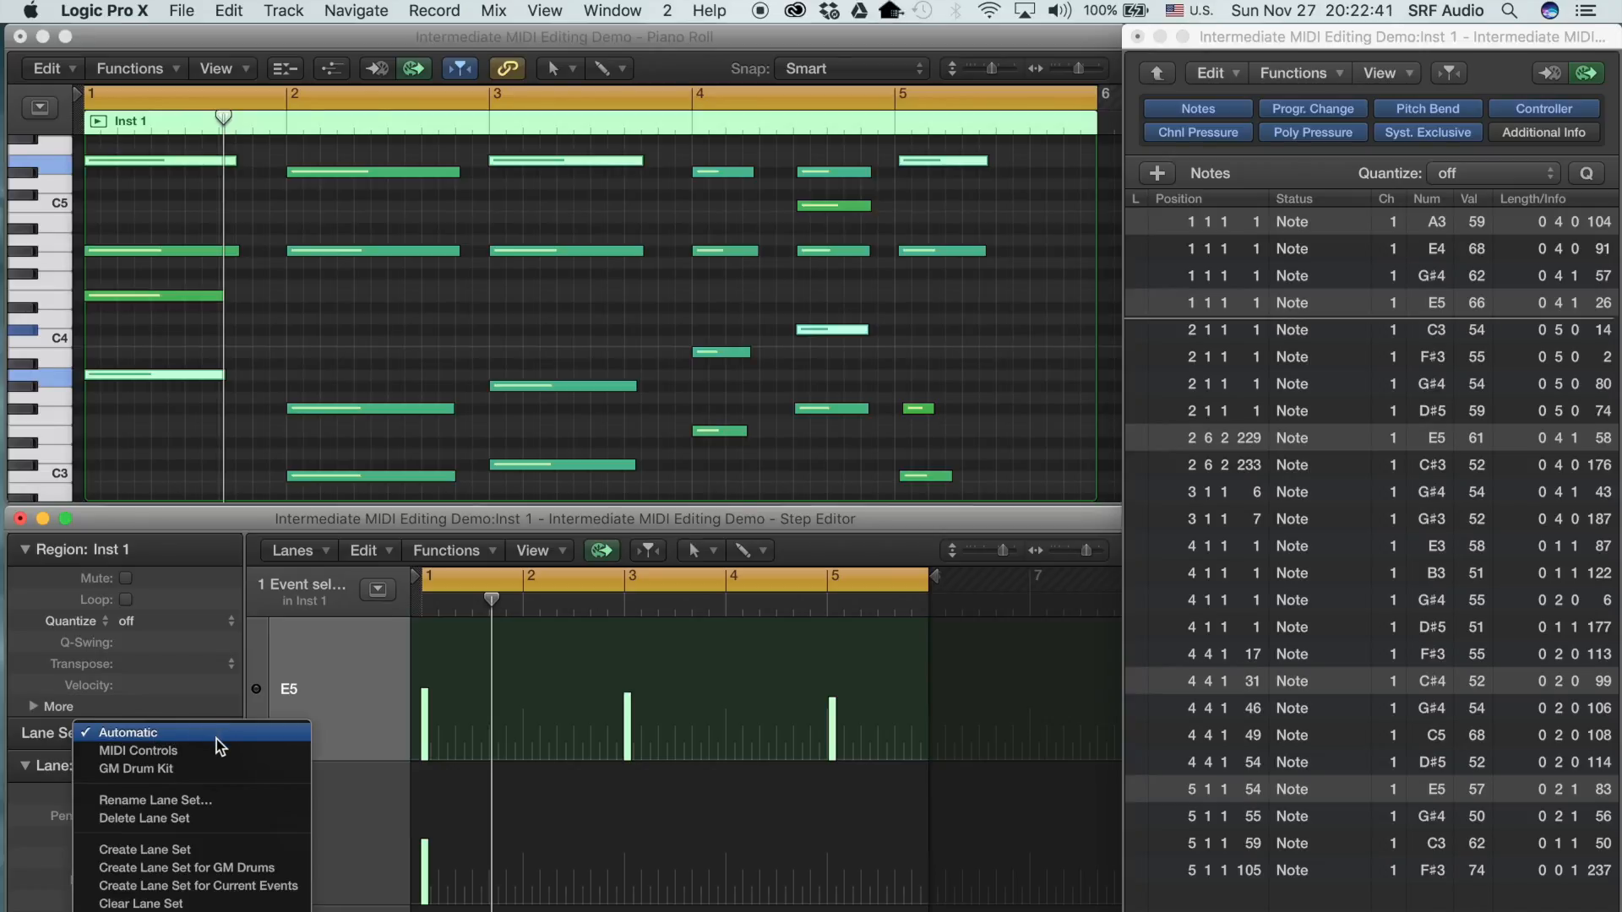
mouse_move(138, 750)
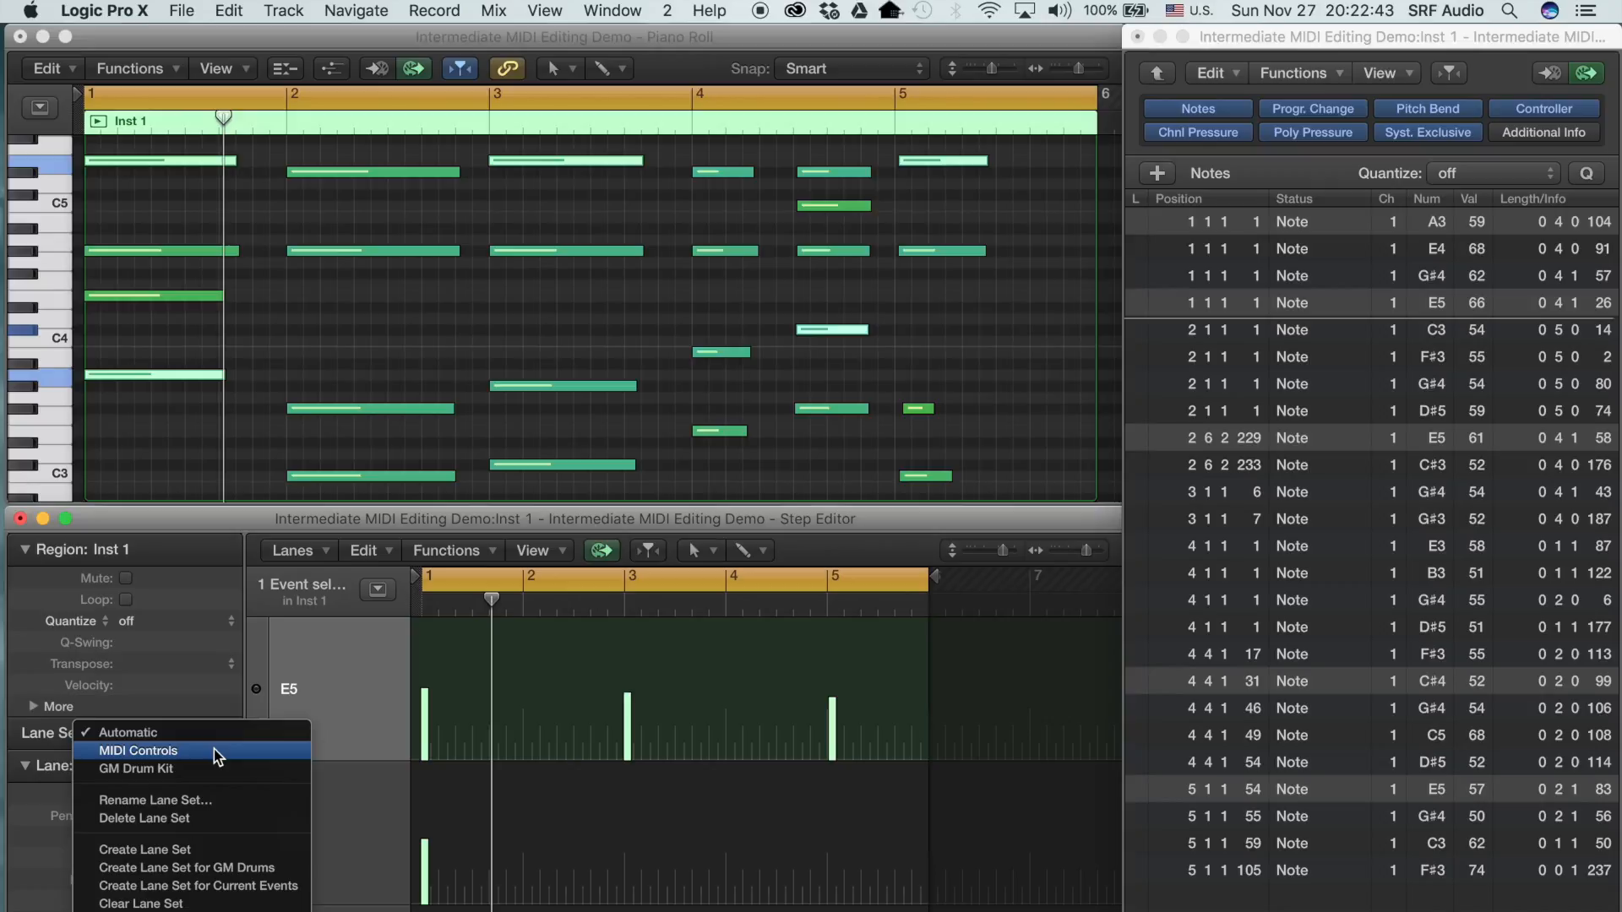
click(139, 750)
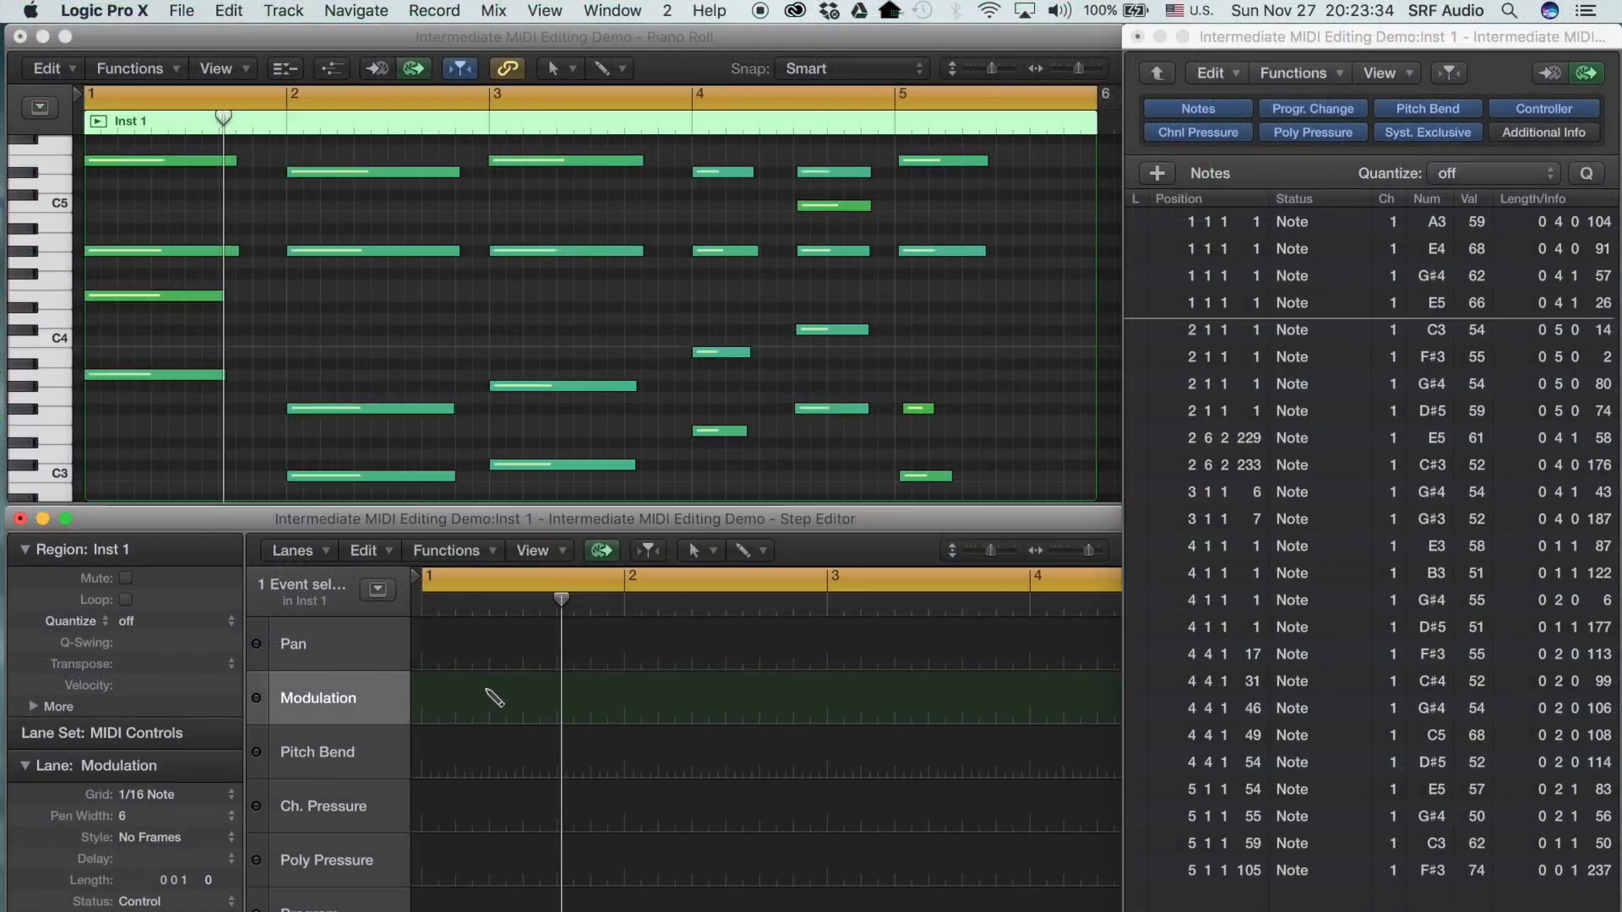
mouse_move(747, 559)
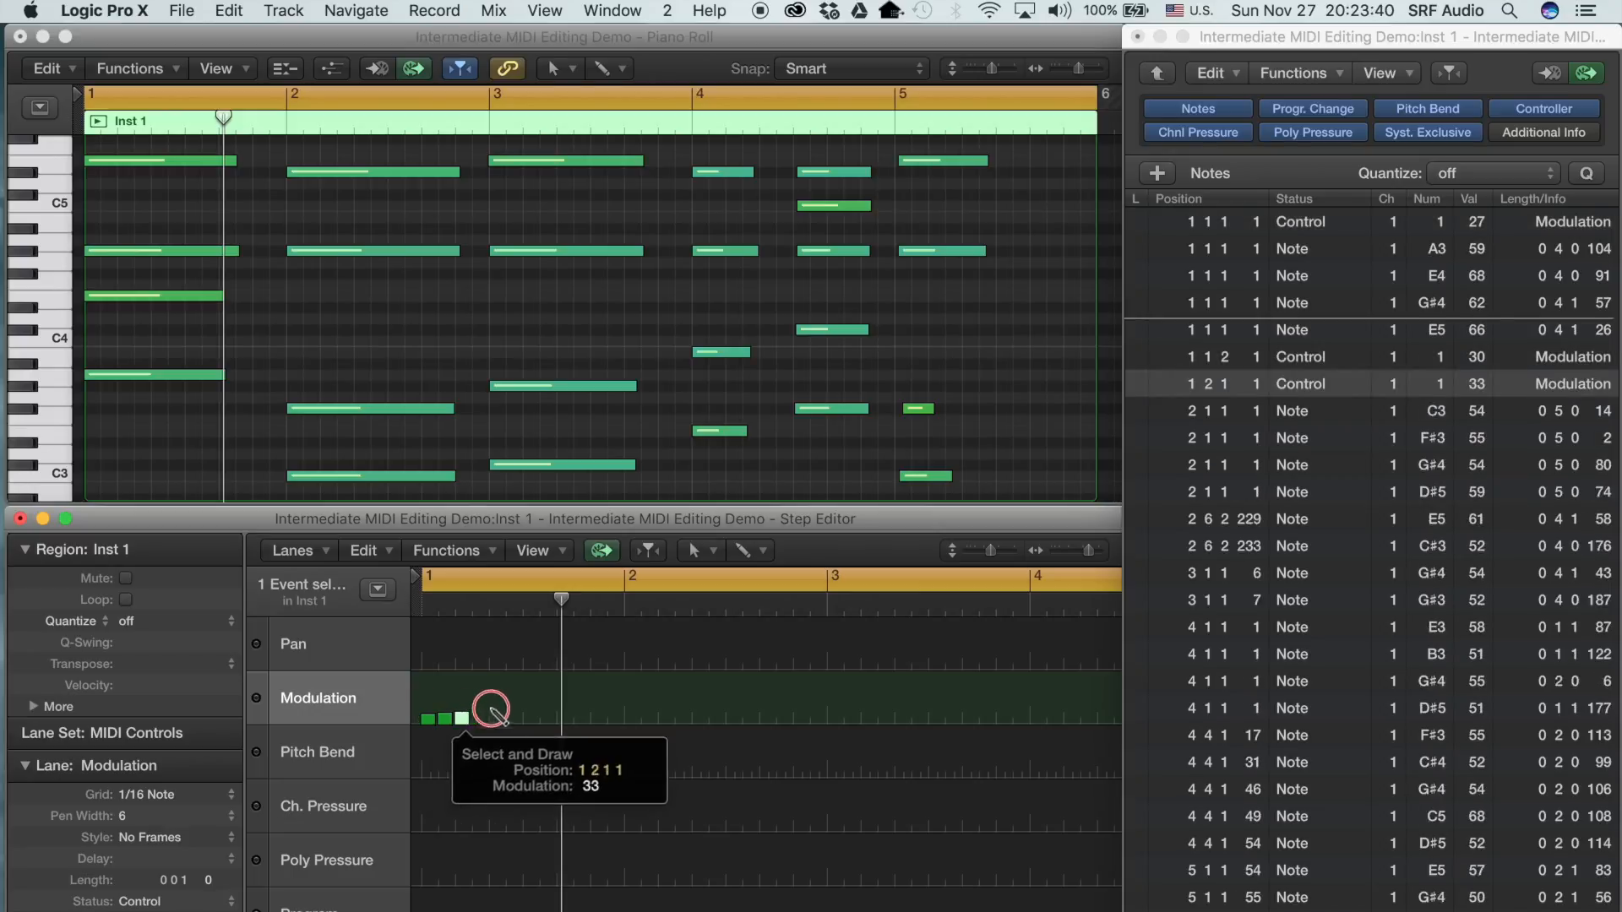
Pencil a Modulation curve swelling up from bar 1 and back down through bar 3.
drag(492, 712, 940, 688)
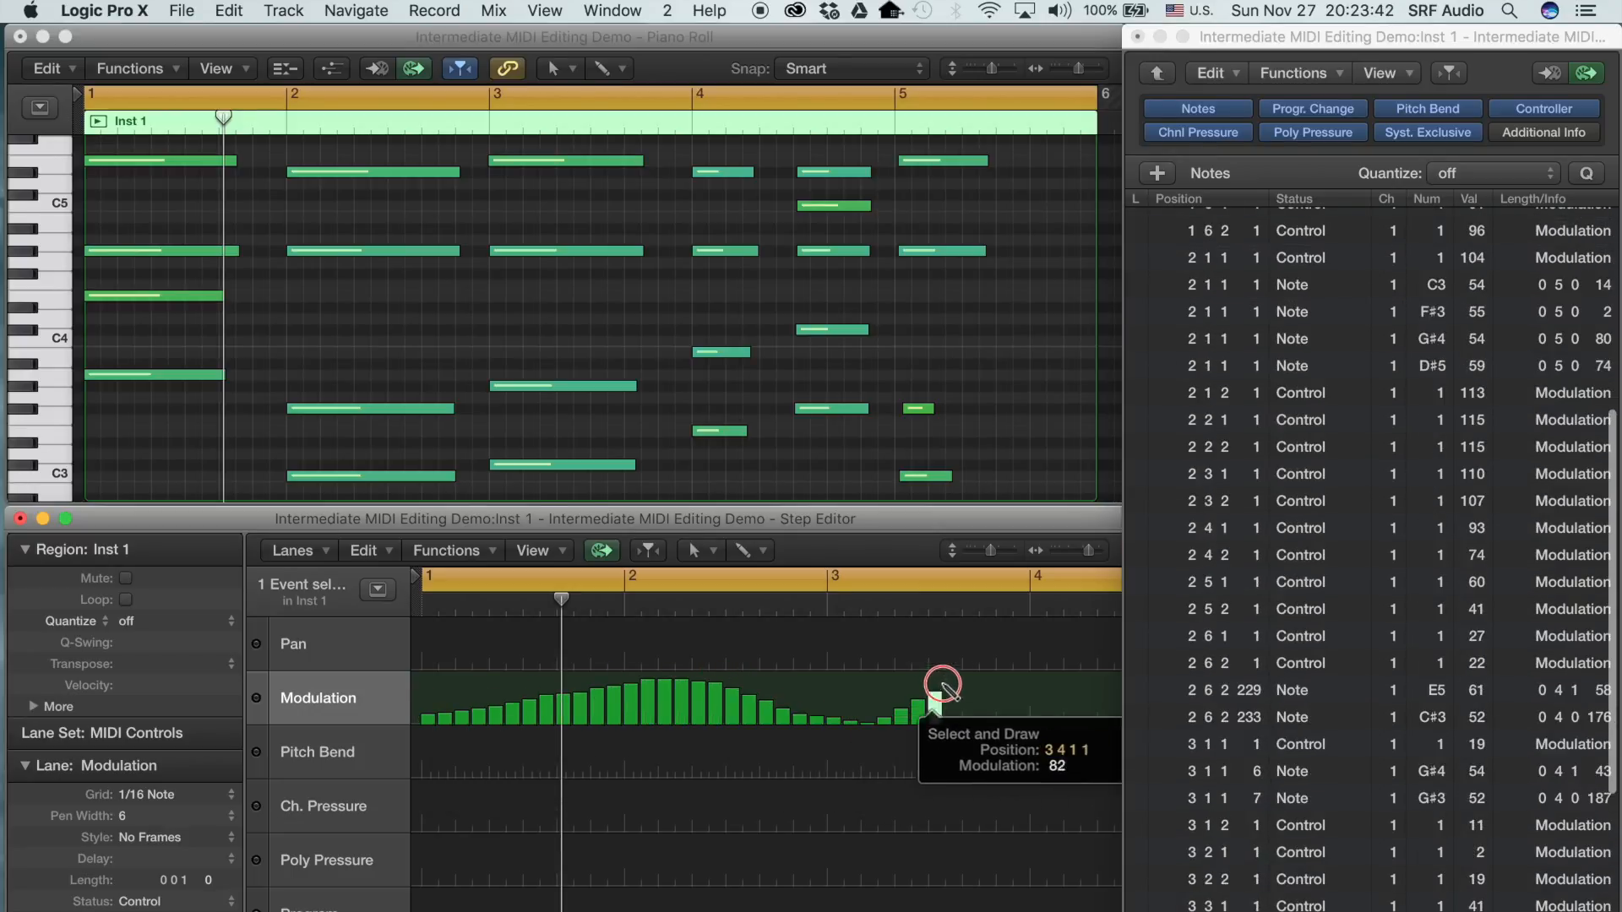
drag(941, 688, 1066, 713)
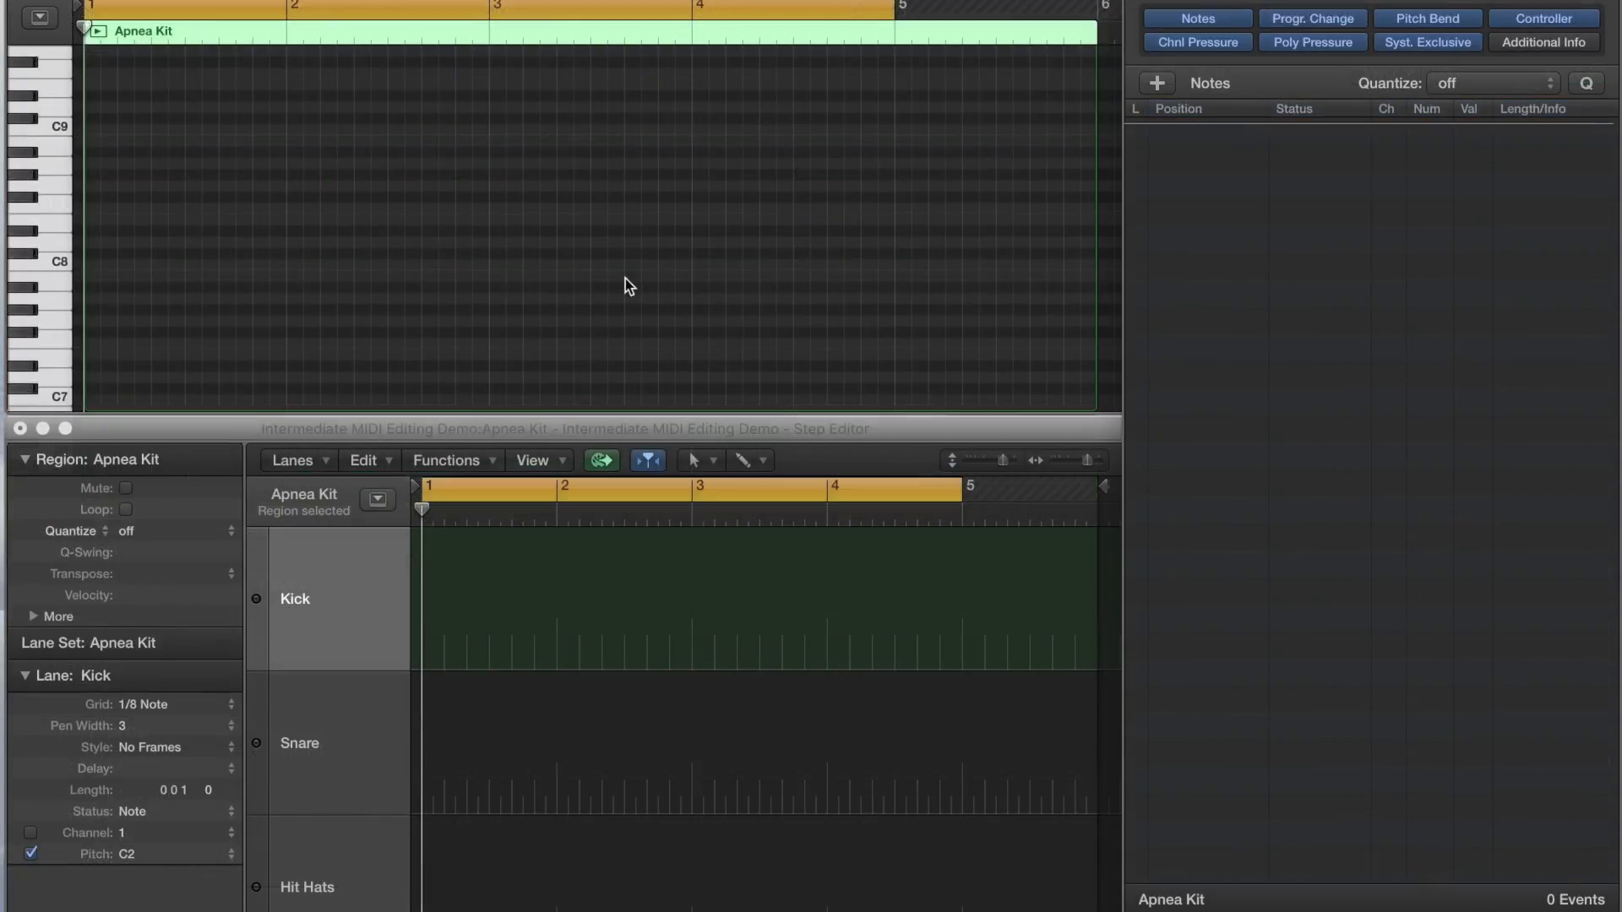
Choose a Grid note value for the Kick lane in the Step Editor inspector.
click(145, 704)
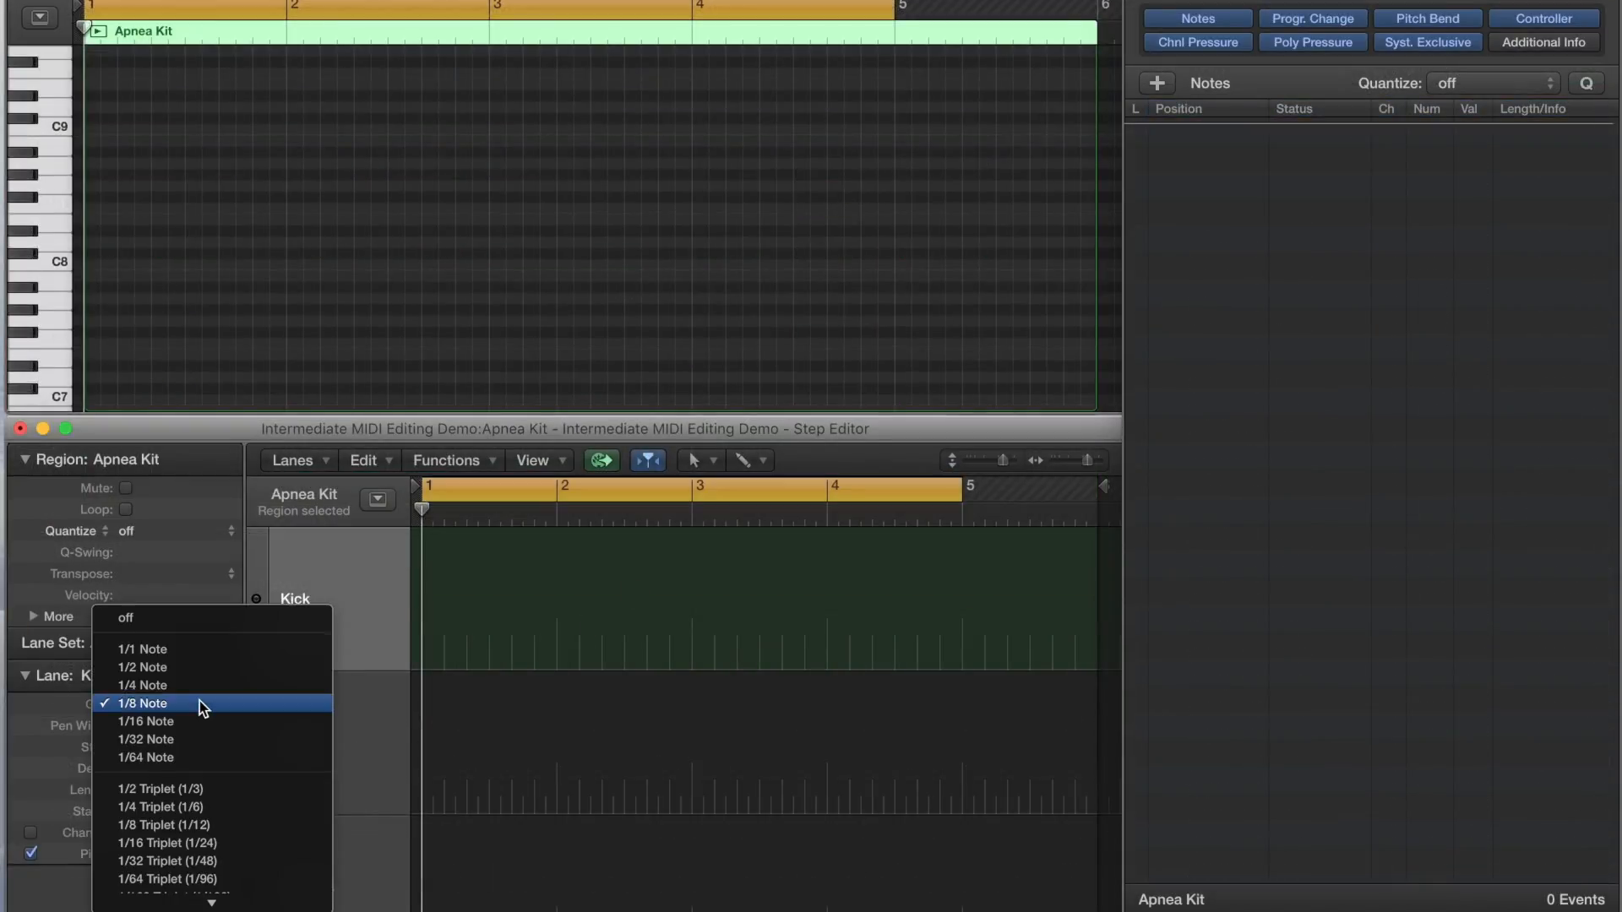
click(144, 703)
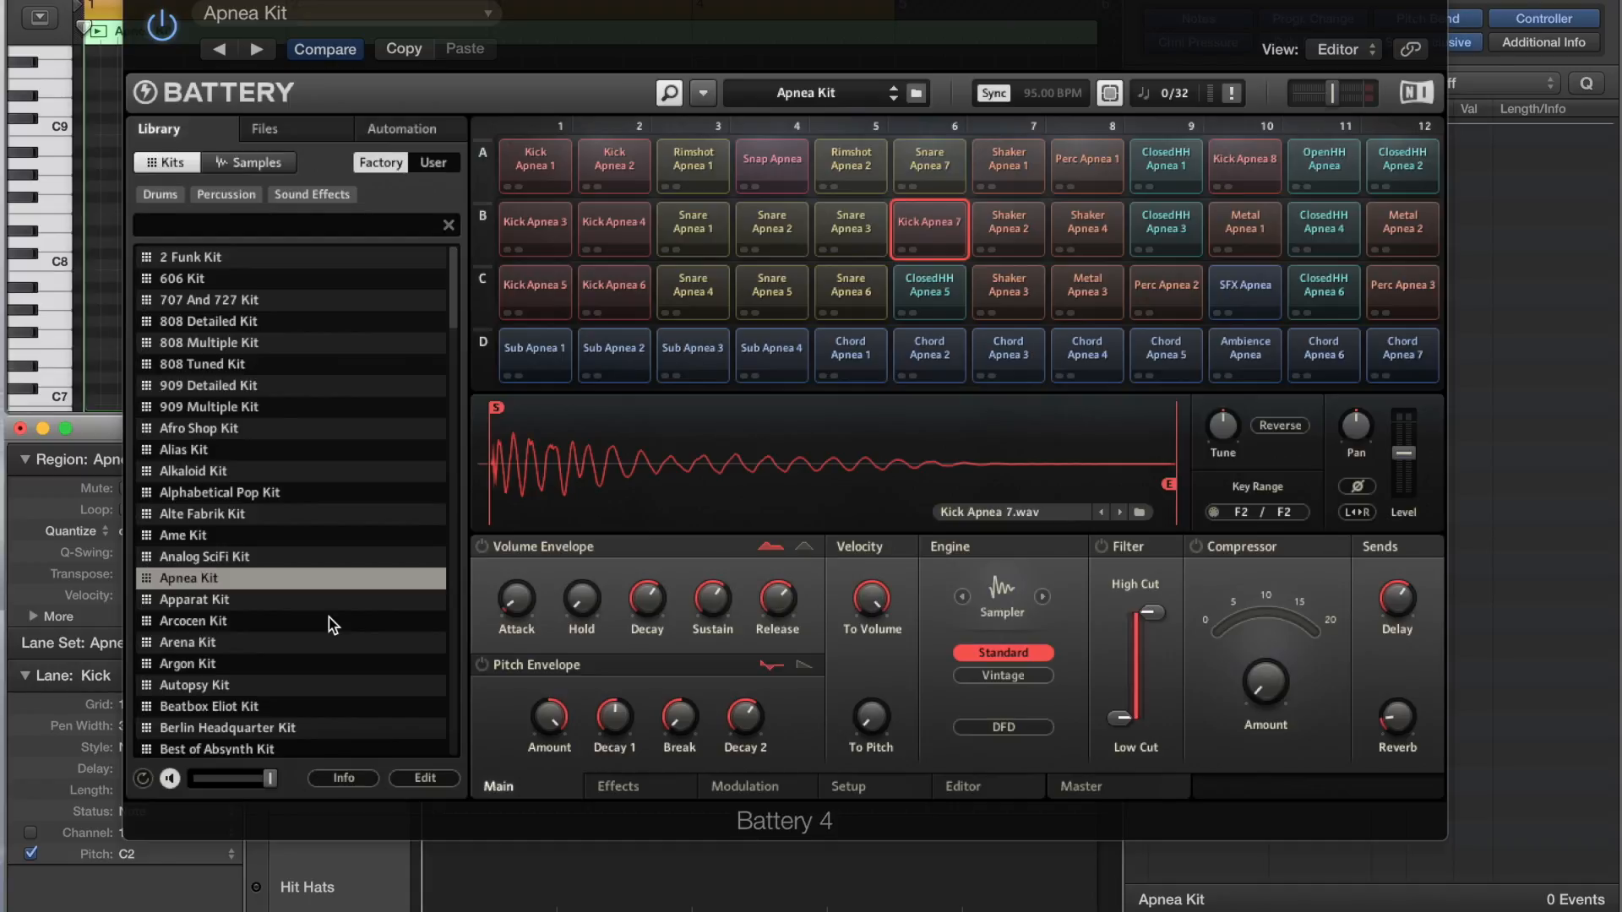
Show the Battery 4 plug-in window with the Apnea Kit drum cells.
click(536, 166)
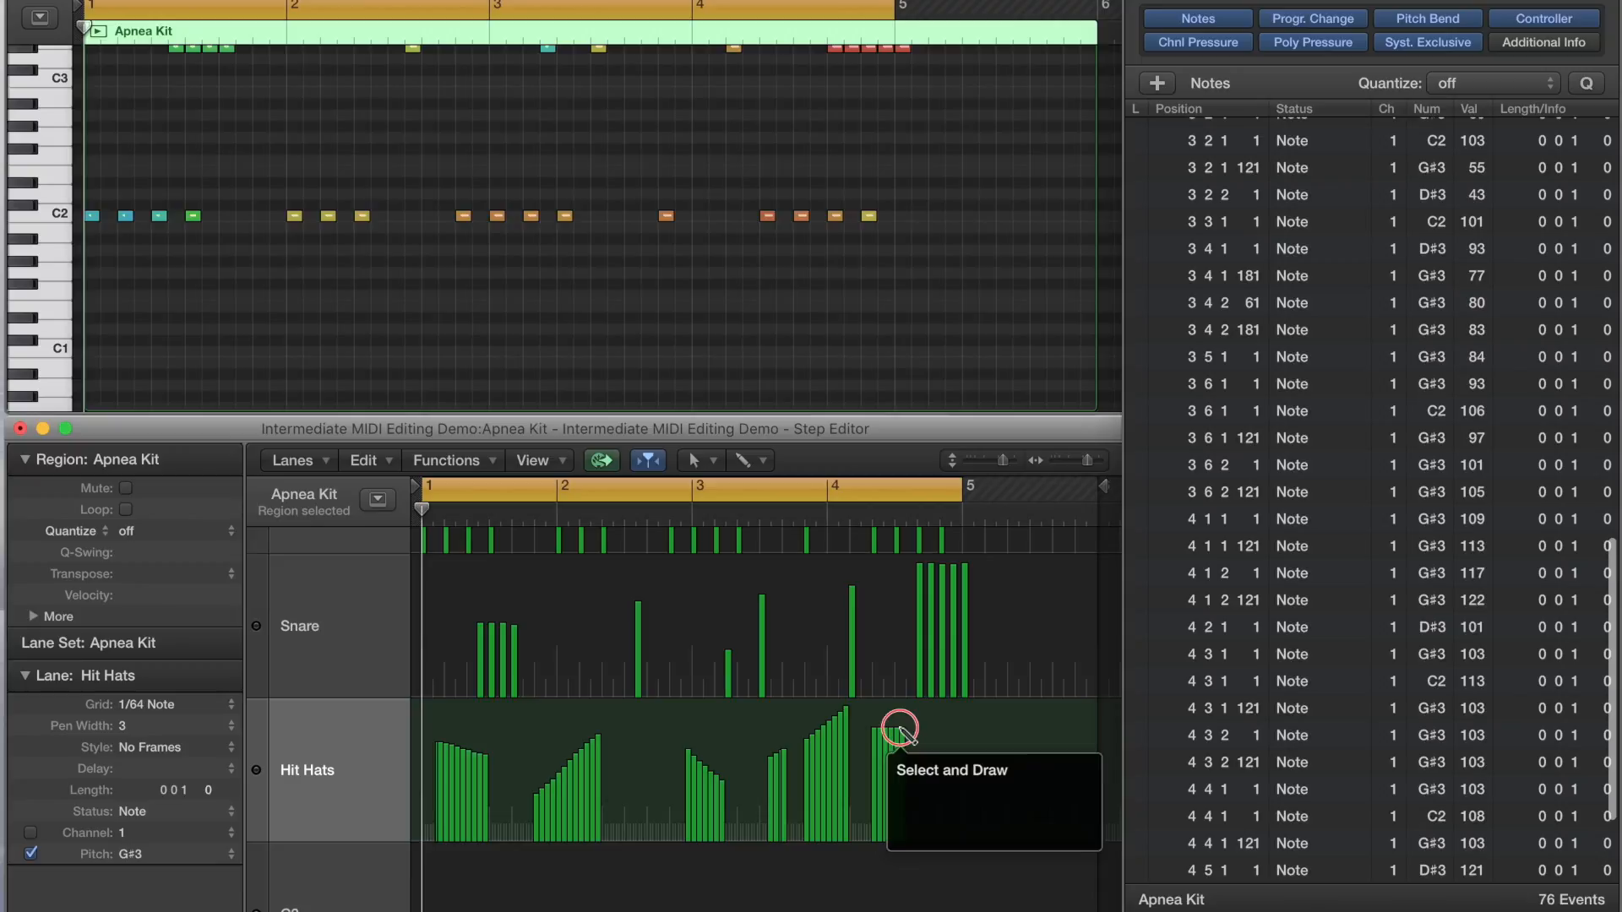
Scroll the Step Editor lanes to review the drawn kick, snare and hi-hat pattern.
scroll(down, 3)
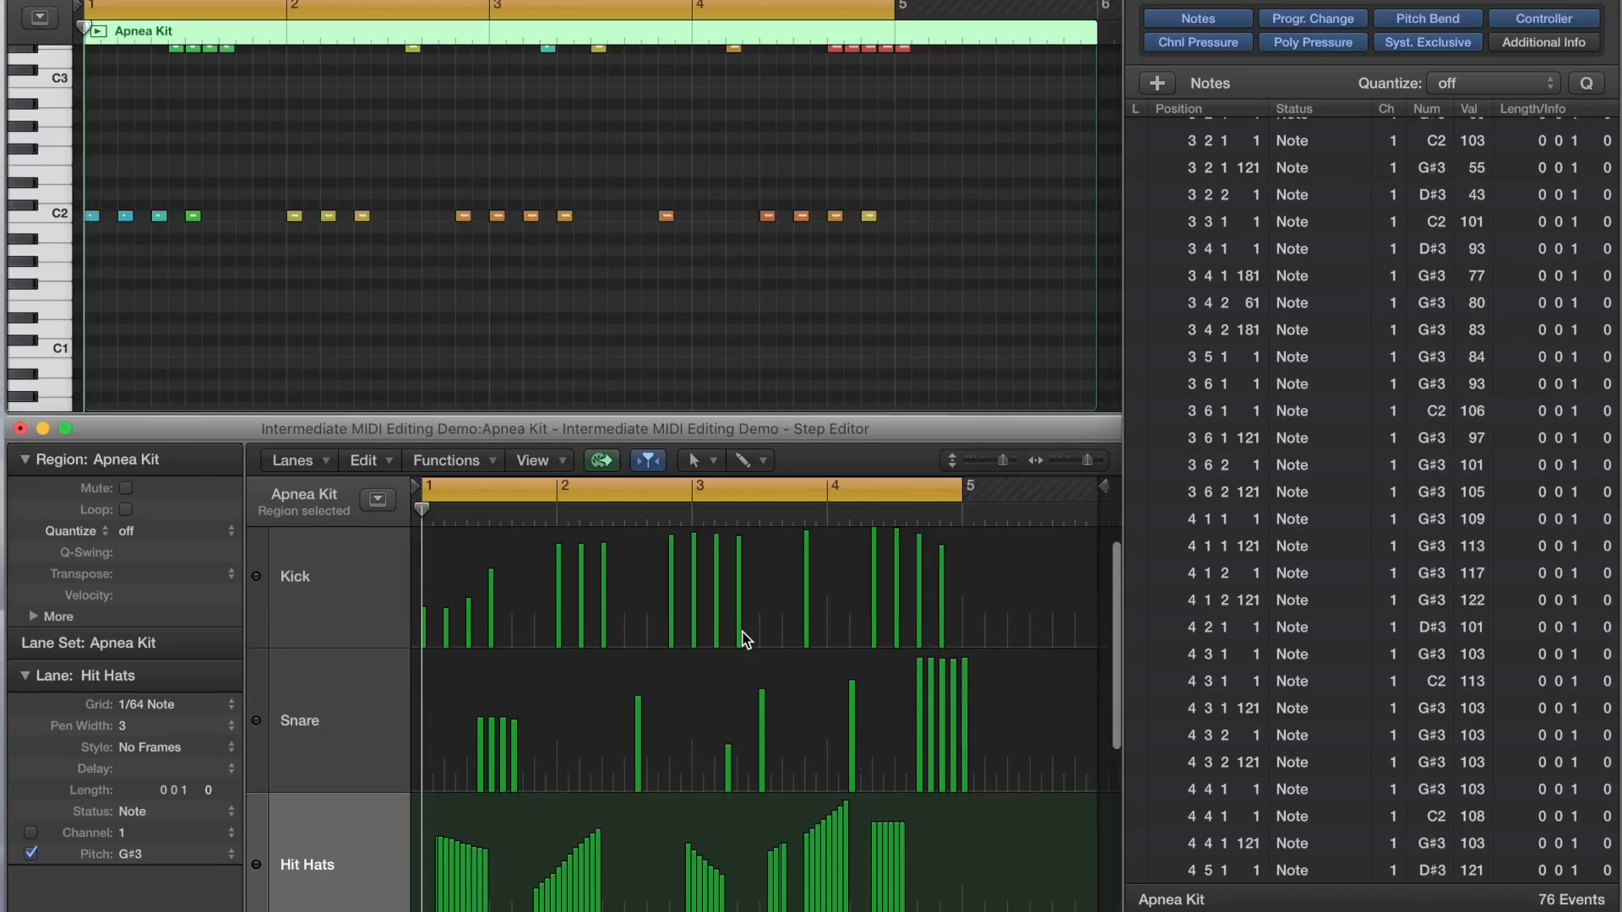